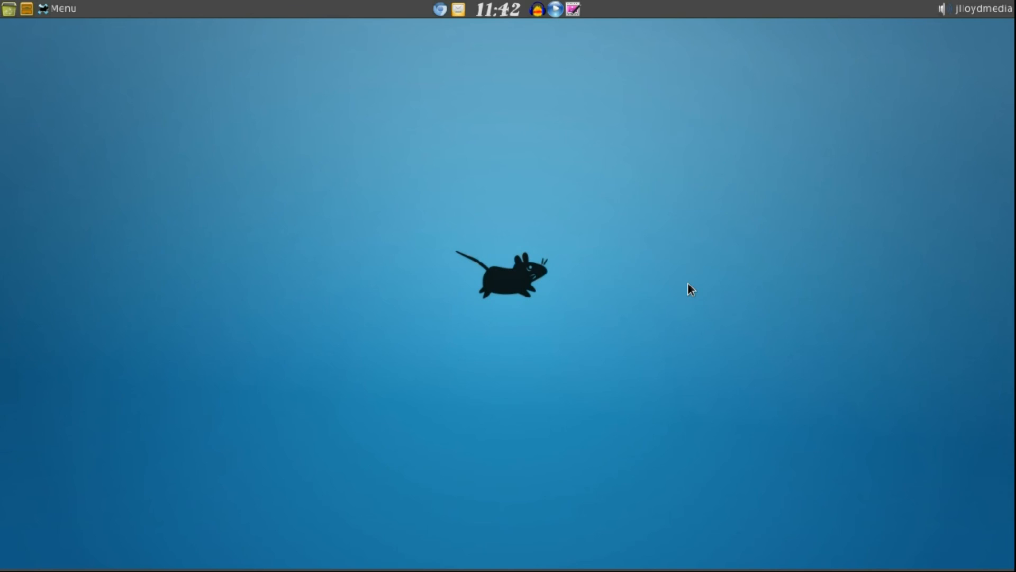
pyautogui.moveTo(427, 229)
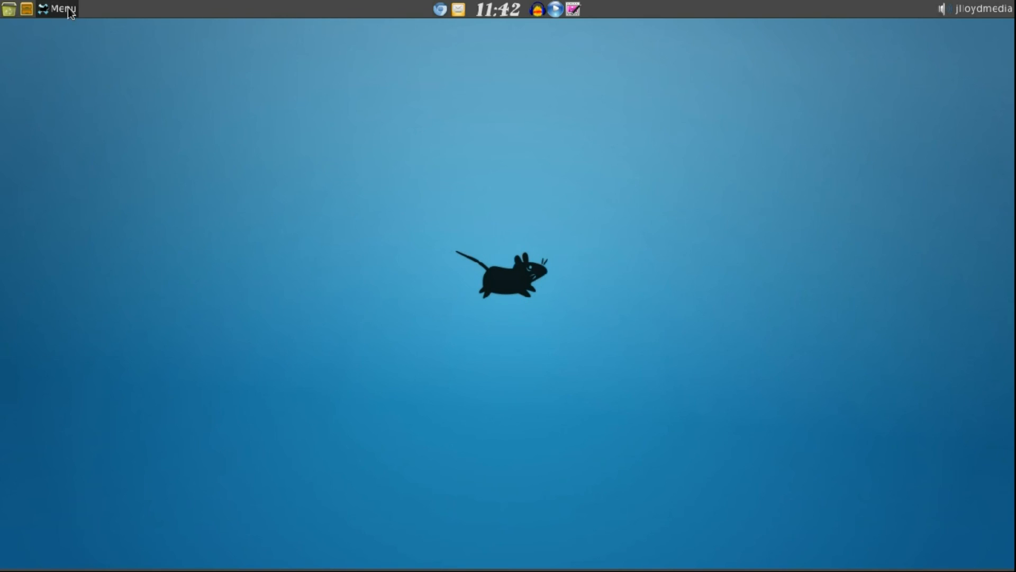
pyautogui.moveTo(202, 10)
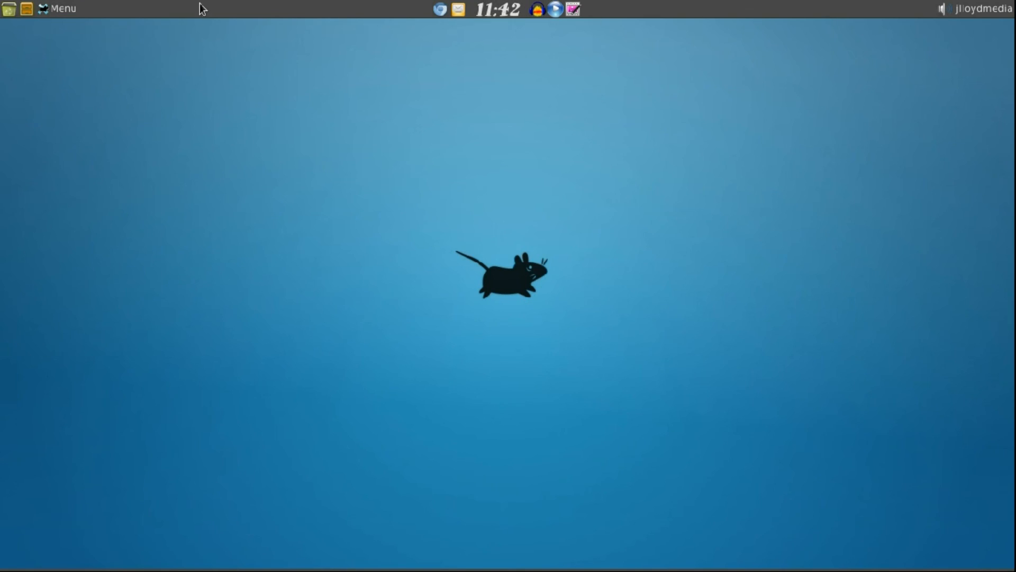
pyautogui.moveTo(395, 104)
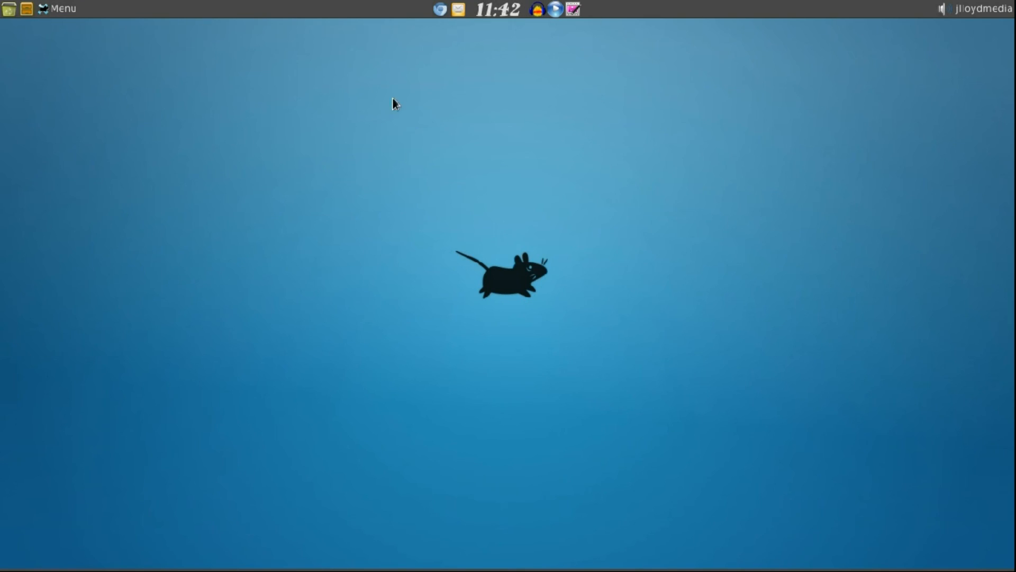
pyautogui.moveTo(143, 13)
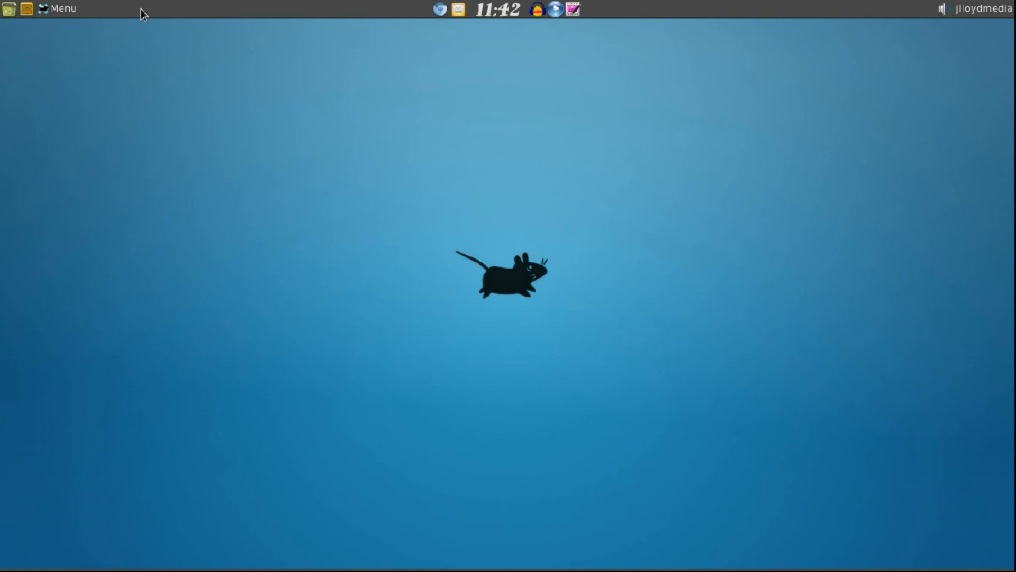
pyautogui.moveTo(481, 28)
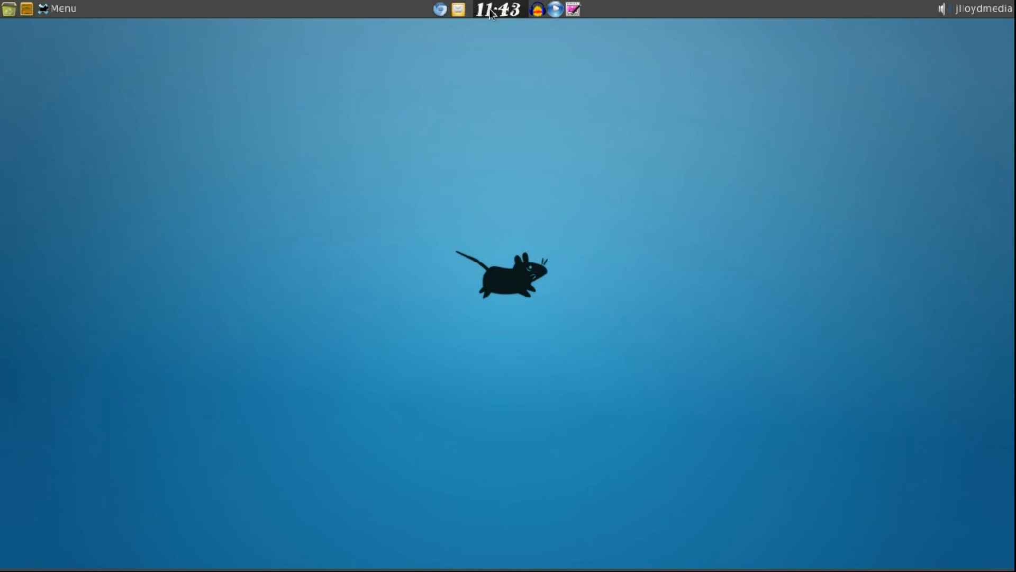
pyautogui.moveTo(496, 44)
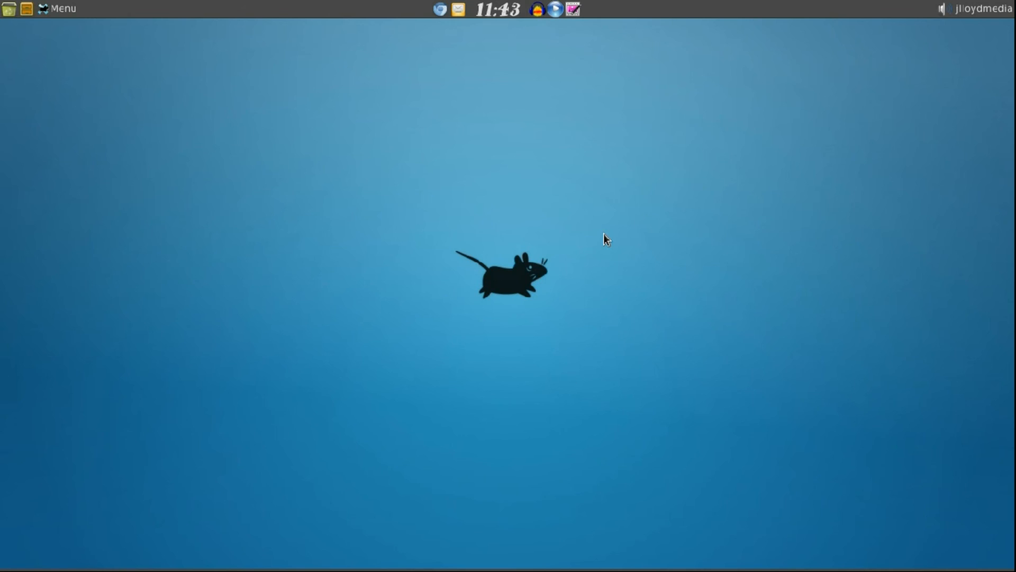
pyautogui.moveTo(596, 240)
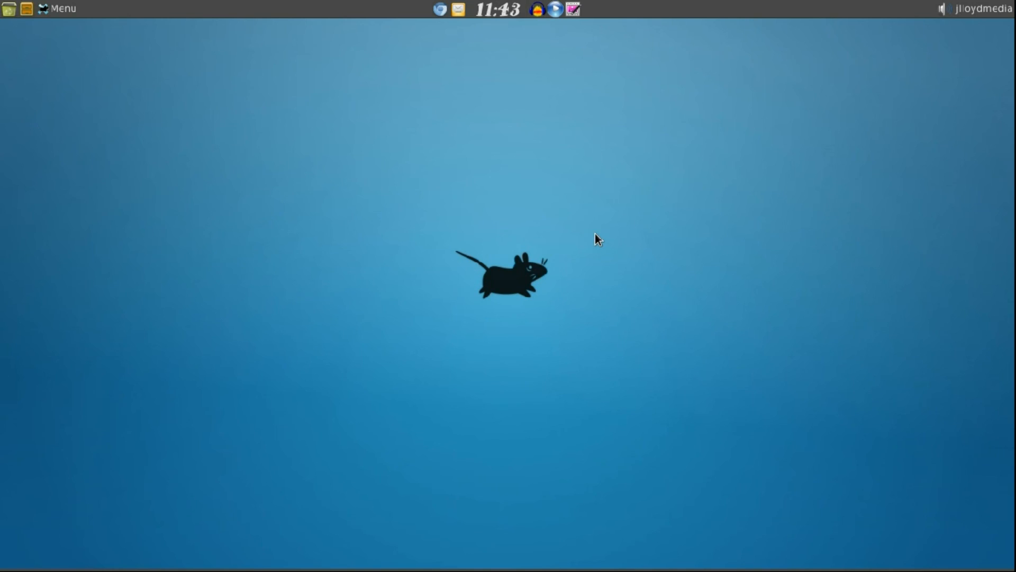
pyautogui.moveTo(170, 195)
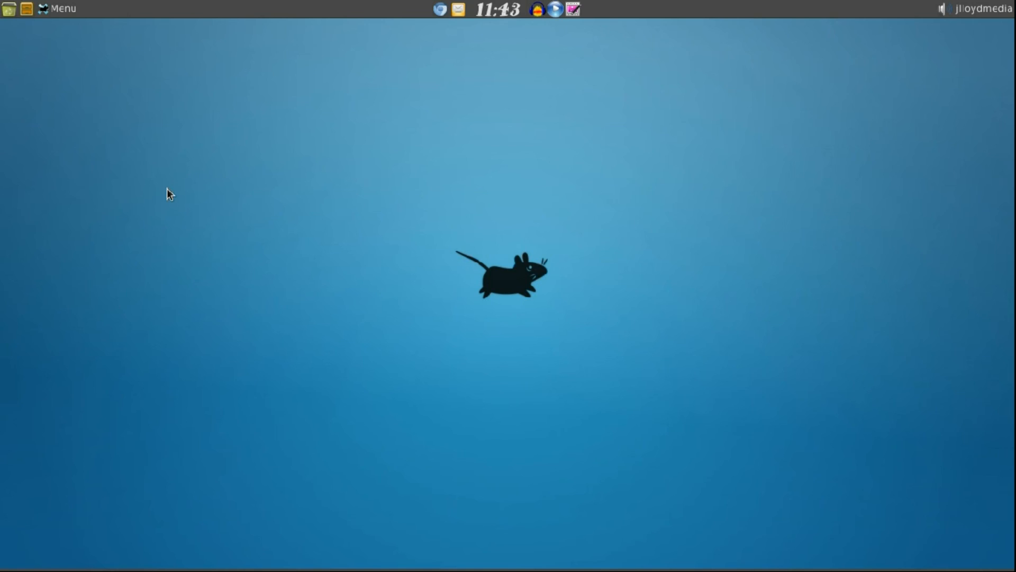
# Bring up Window Manager Tweaks from the applications menu's Settings category.
pyautogui.click(57, 9)
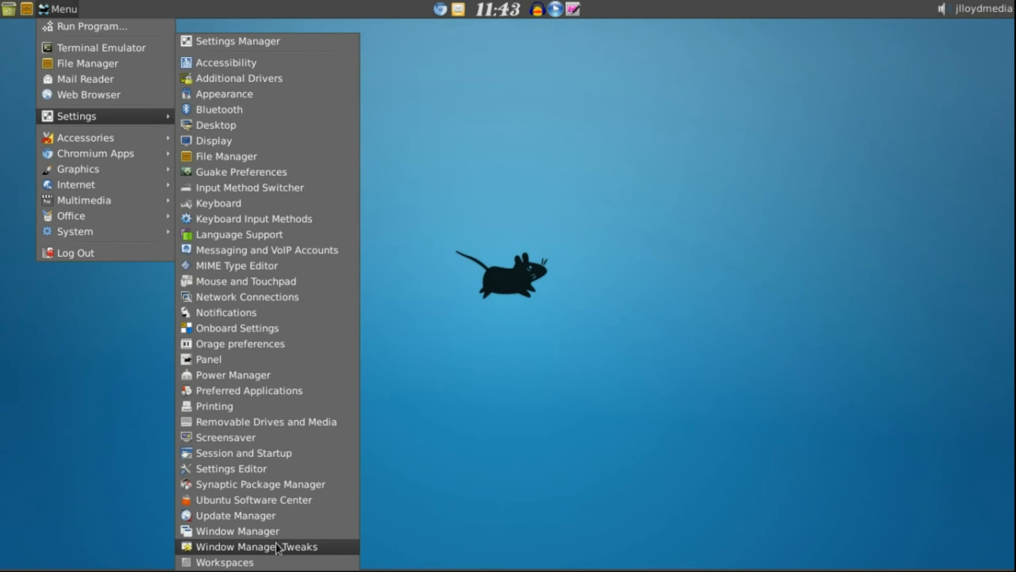
pyautogui.click(255, 547)
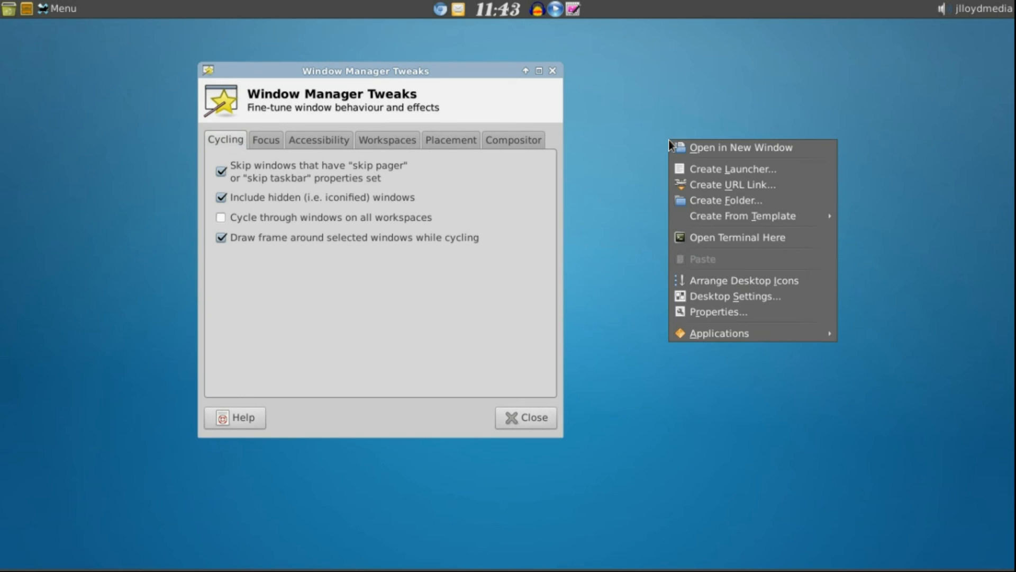
pyautogui.click(717, 333)
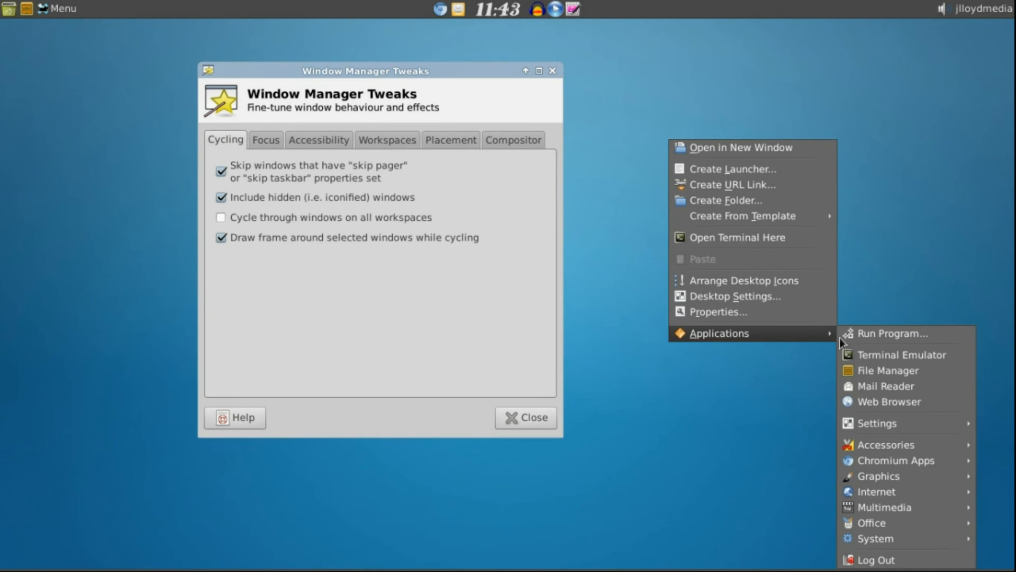
pyautogui.moveTo(919, 436)
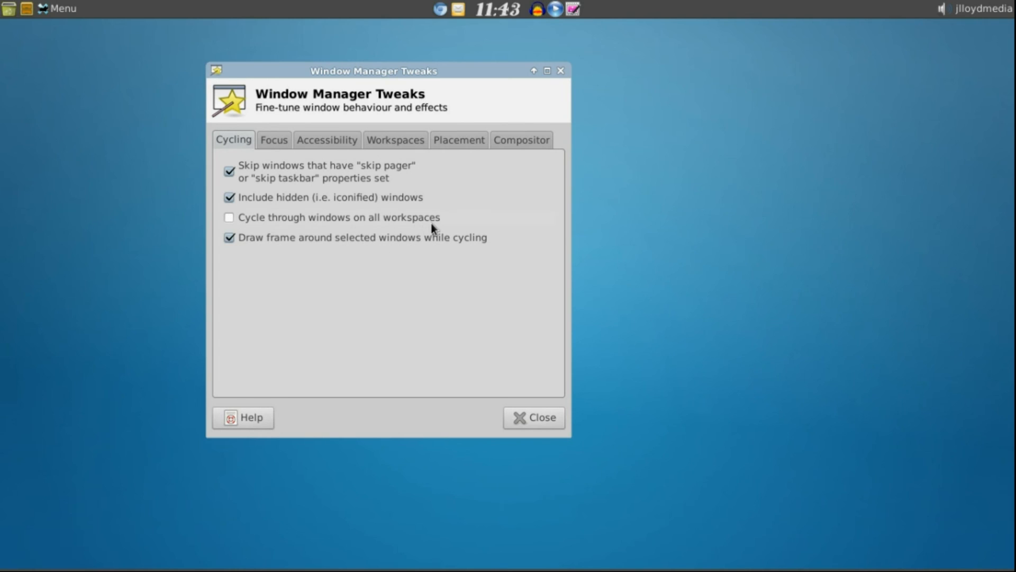
pyautogui.moveTo(529, 154)
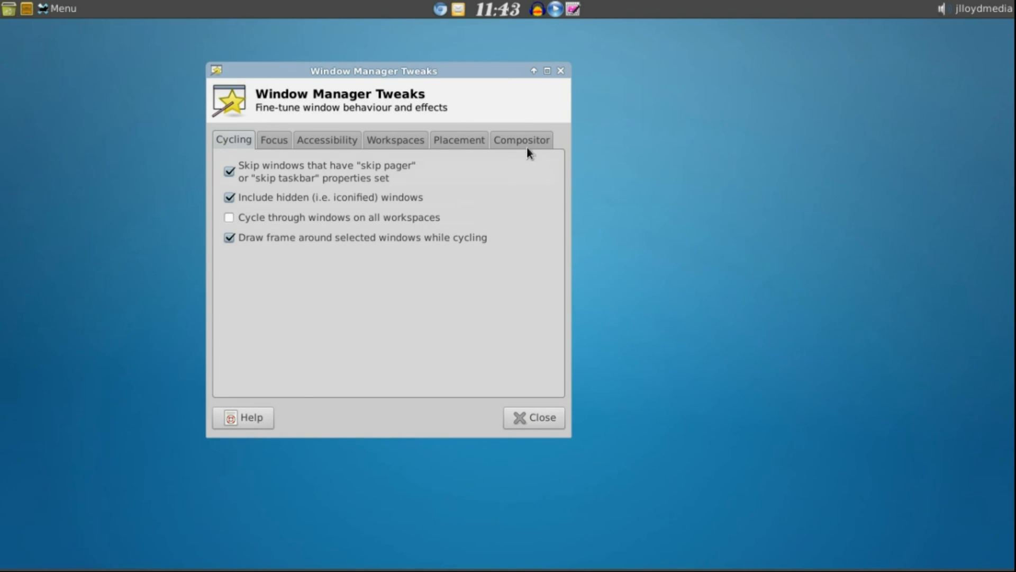
# Enable display compositing on the Compositor page and close the tweaks dialog.
pyautogui.click(521, 140)
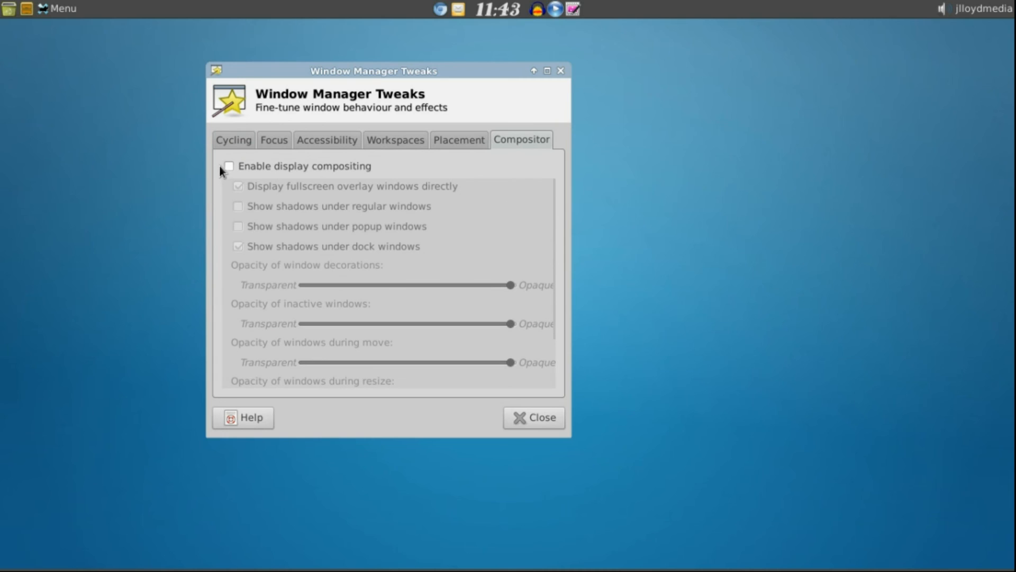
pyautogui.click(229, 166)
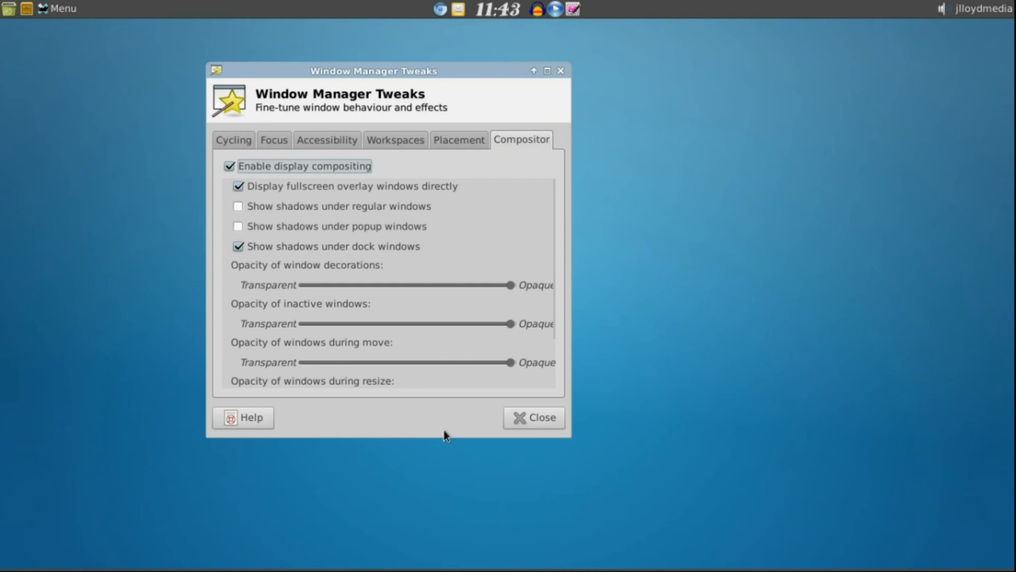
pyautogui.click(534, 417)
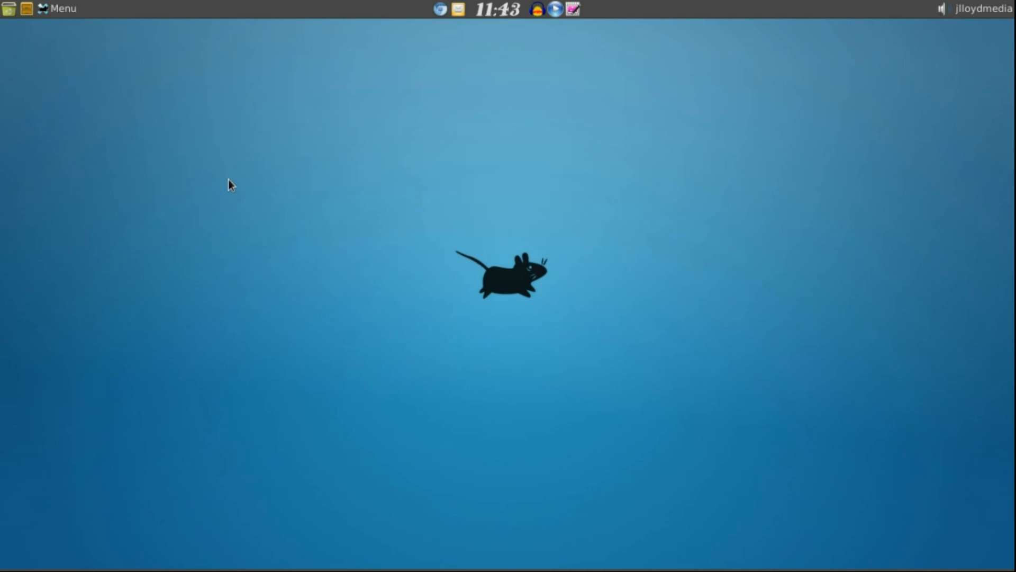
pyautogui.moveTo(299, 148)
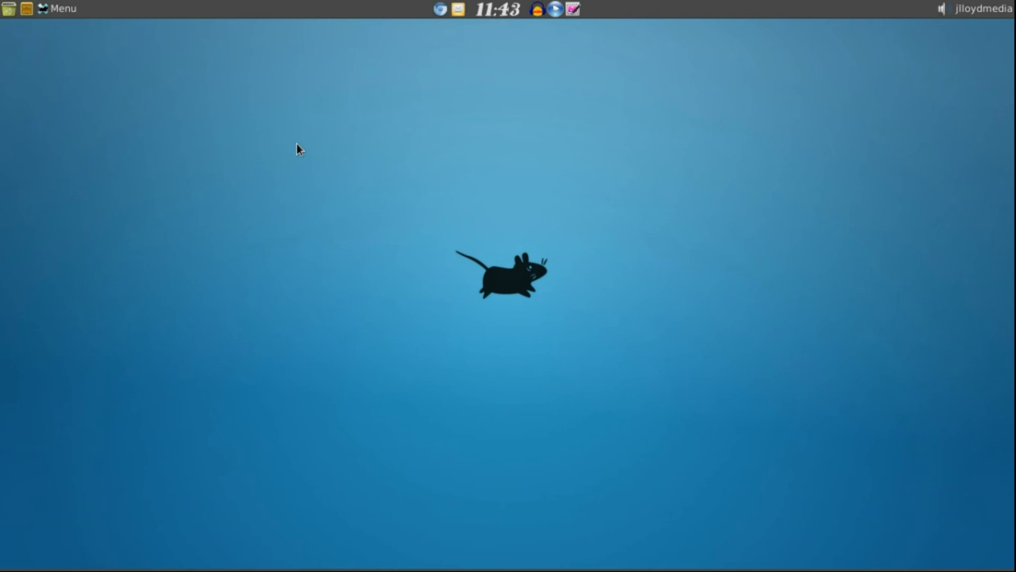
pyautogui.moveTo(322, 193)
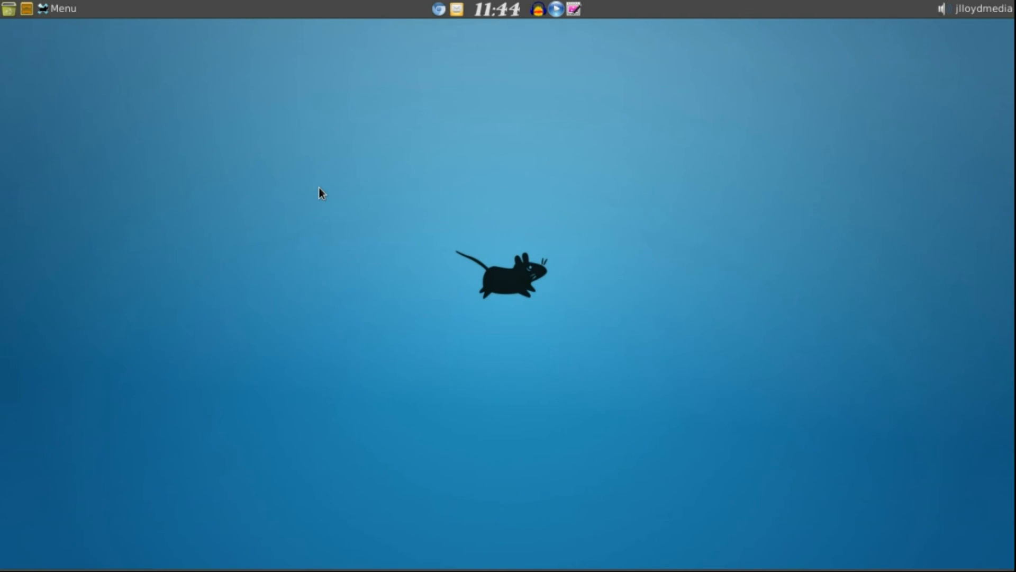
pyautogui.moveTo(246, 134)
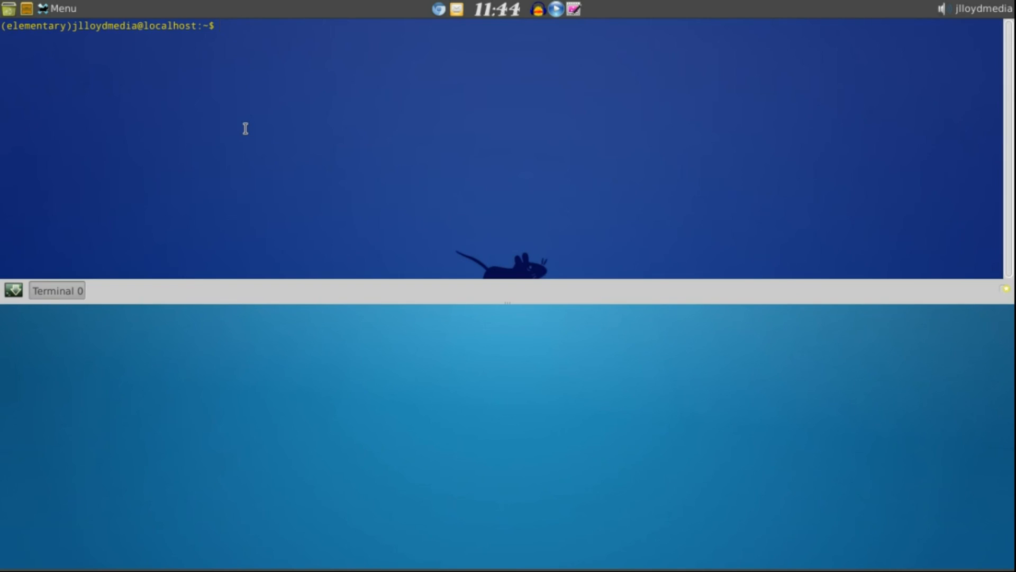
# Run 'sudo apt-get install gimp' in the dropdown terminal, confirming GIMP is already up to date.
pyautogui.write('su')
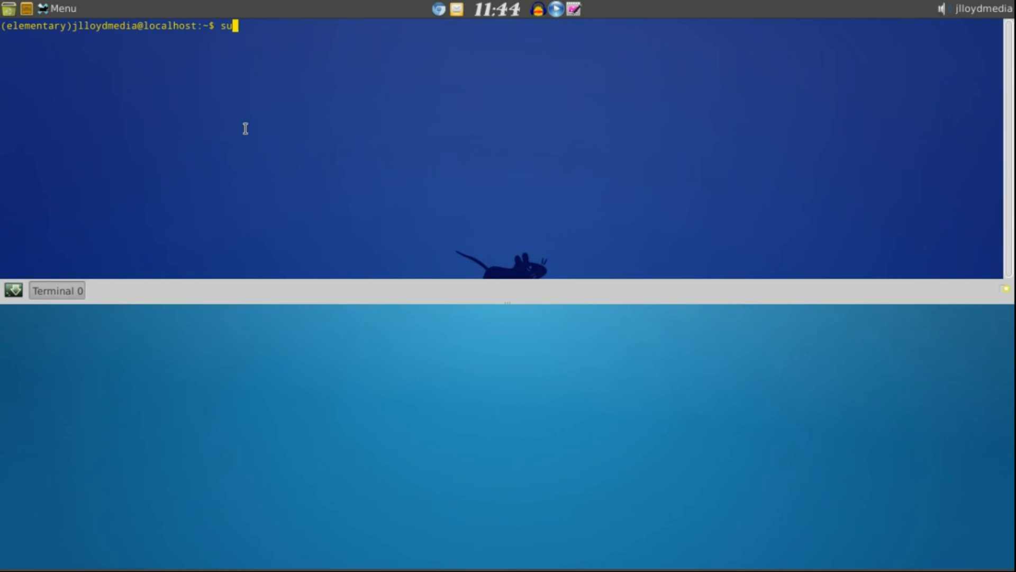
pyautogui.write('do apt')
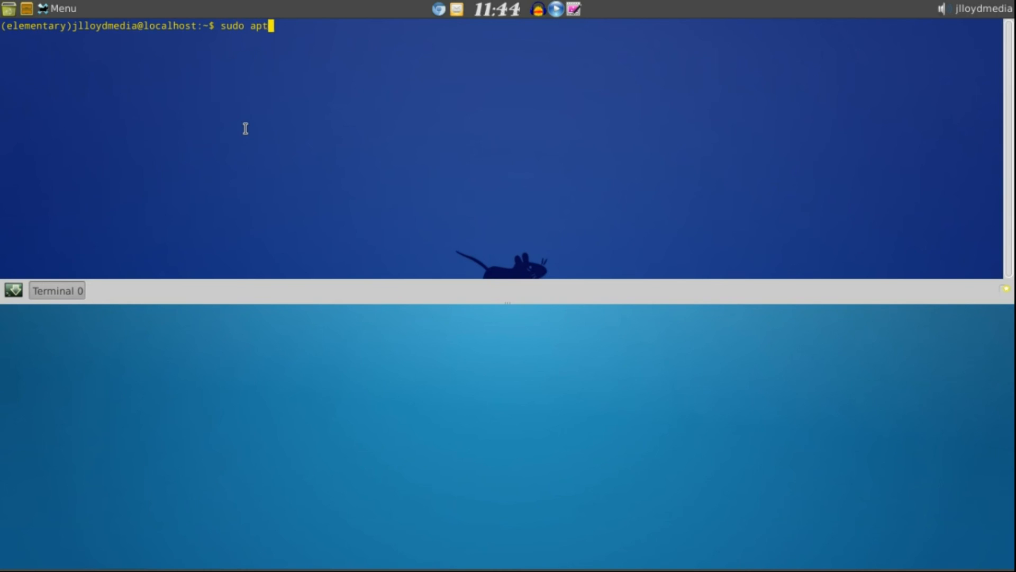
pyautogui.write('-get install gimp')
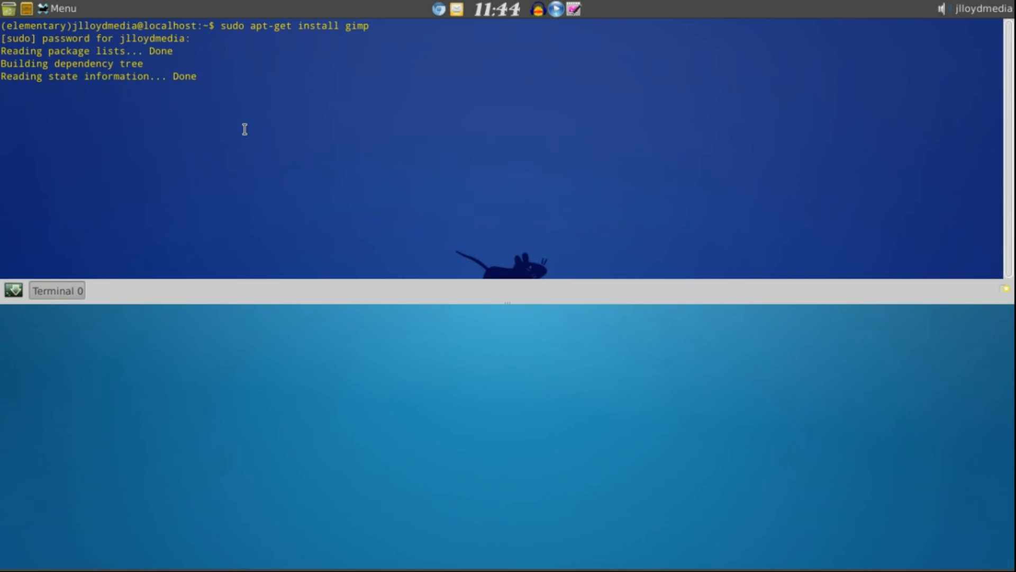
pyautogui.press('Return')
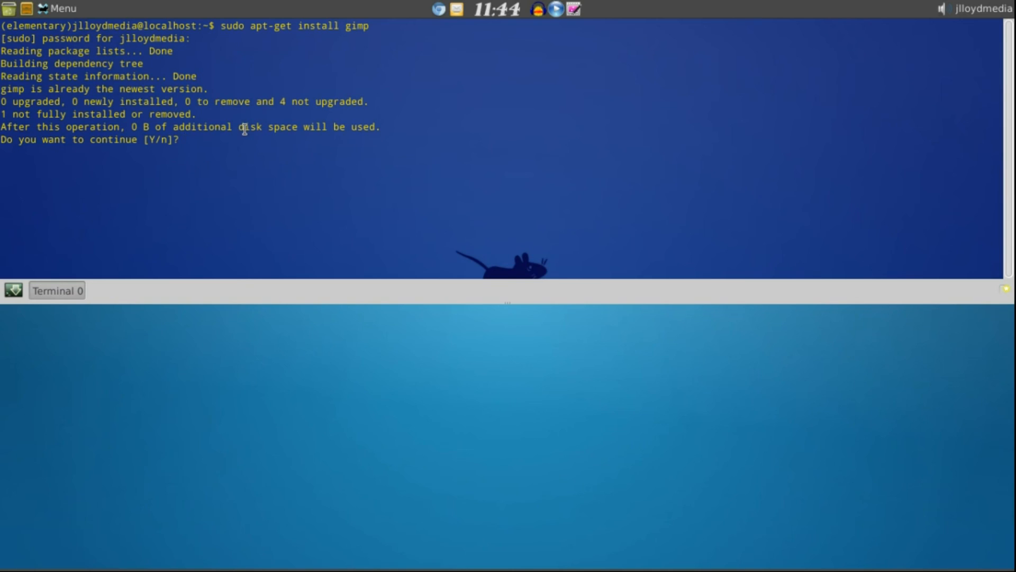
pyautogui.write('n')
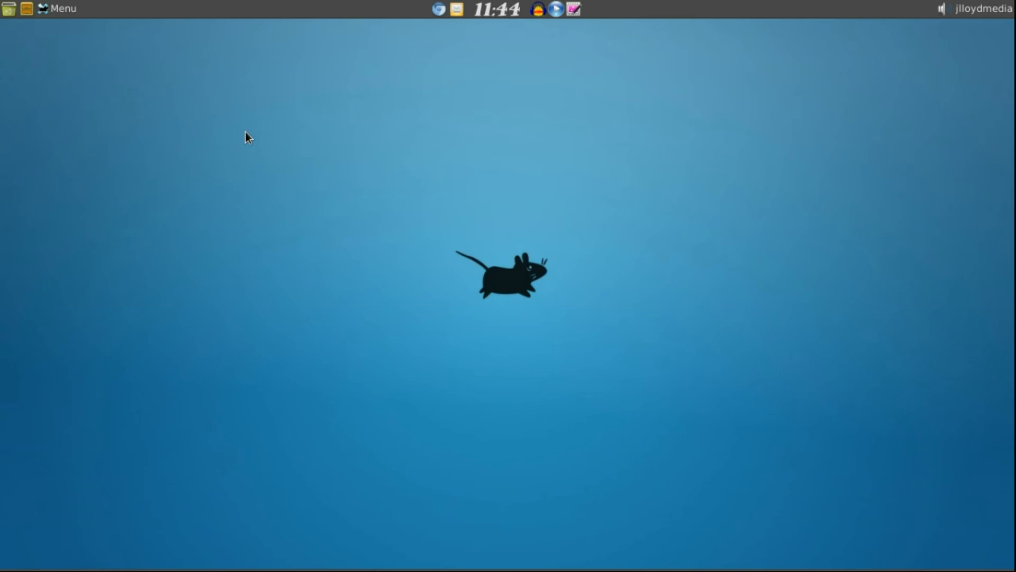
# Launch GIMP from Graphics and create a new 640×400 image filled with transparency.
pyautogui.click(59, 8)
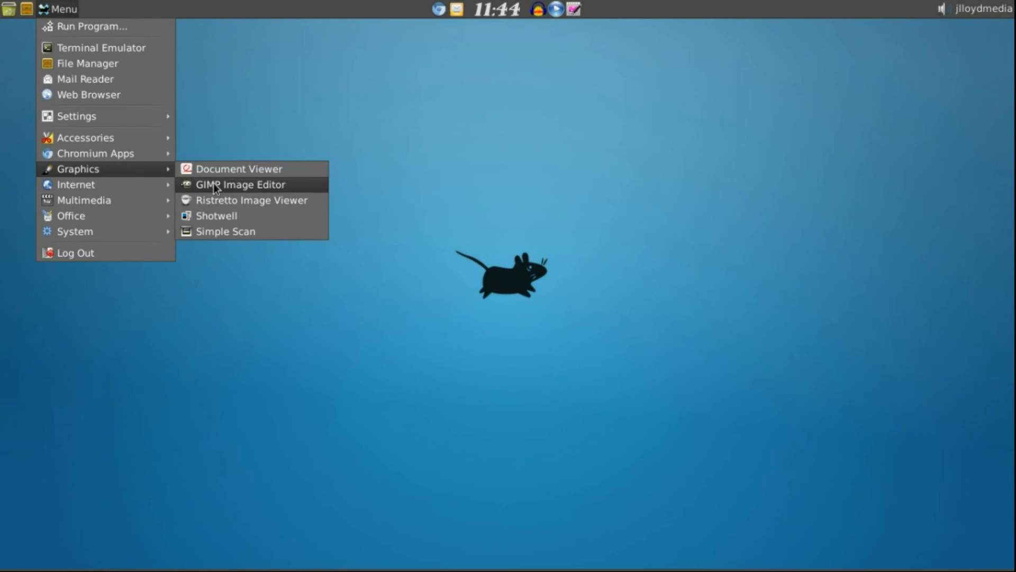
pyautogui.click(241, 184)
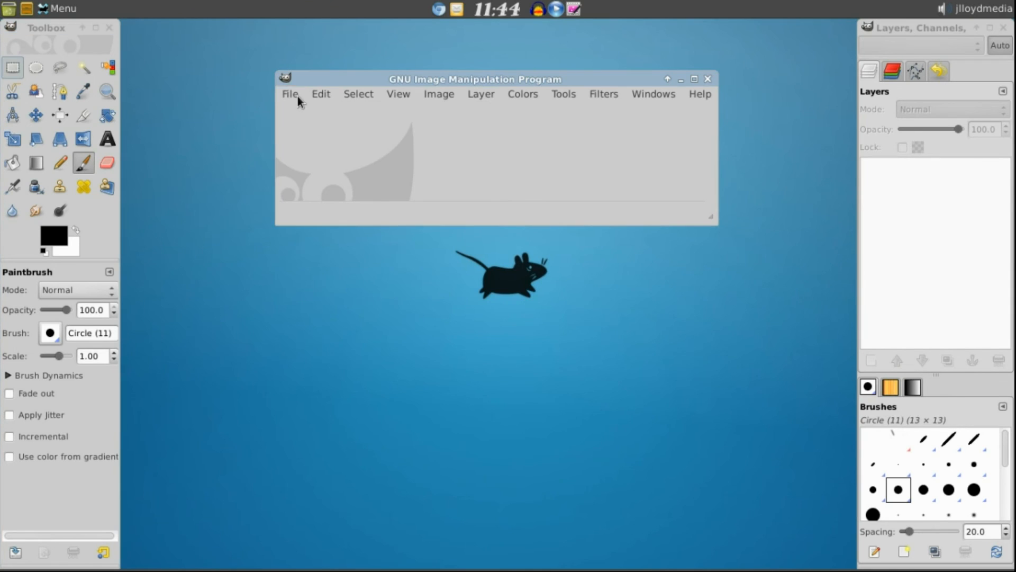
pyautogui.click(290, 94)
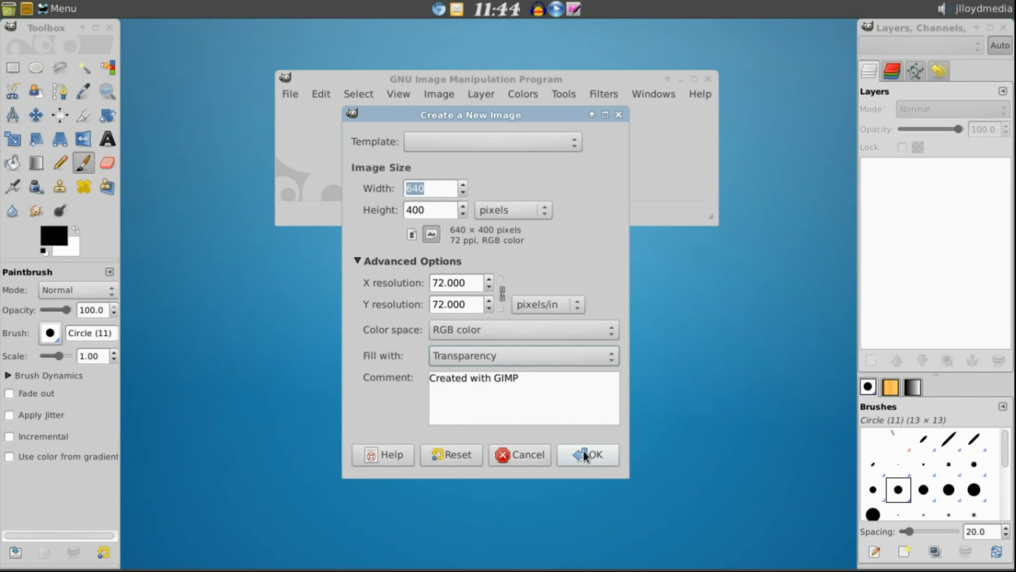
pyautogui.click(587, 454)
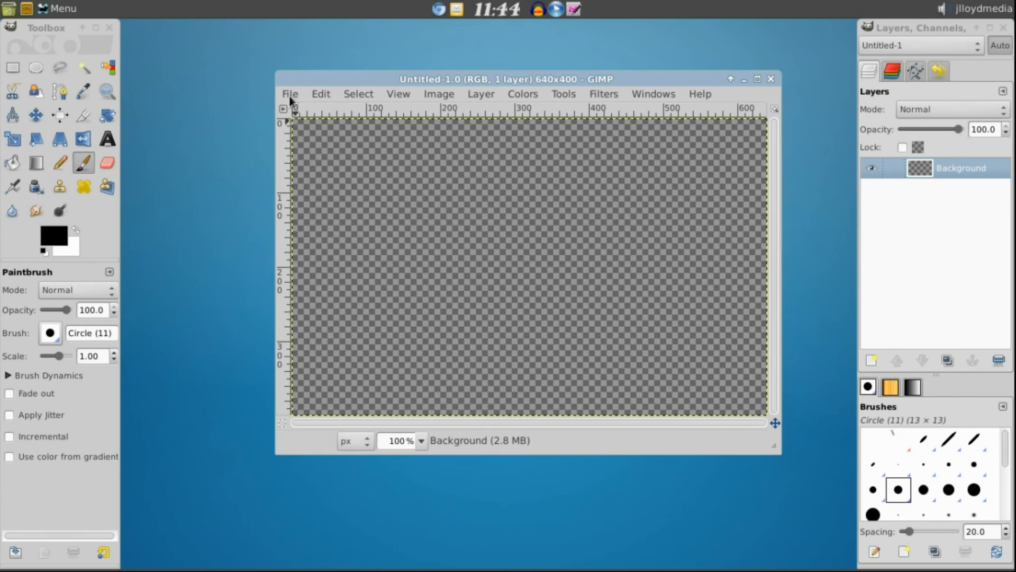
# Start Save As and browse into Pictures/Desktop Icons & More.
pyautogui.click(290, 94)
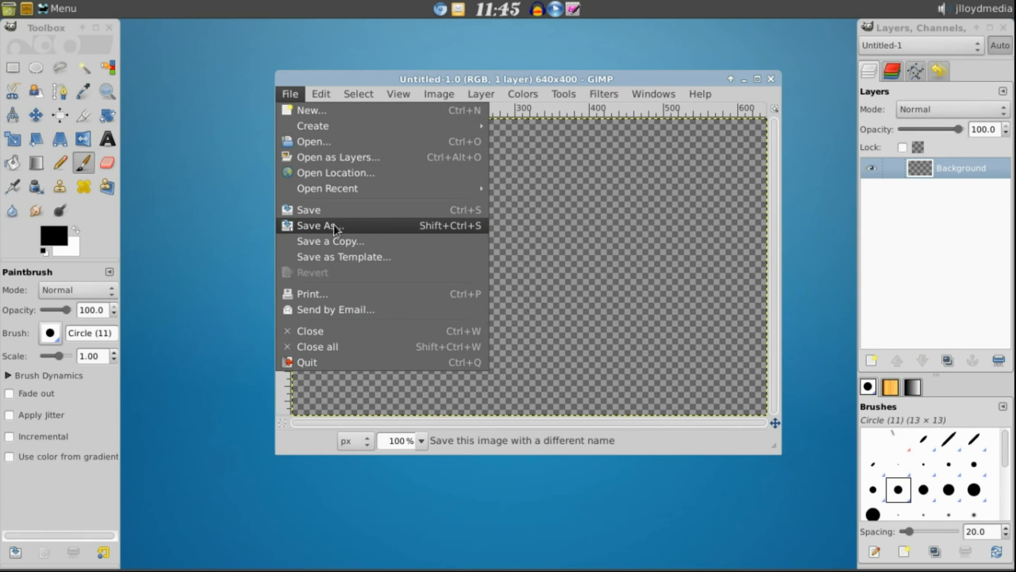
pyautogui.click(319, 226)
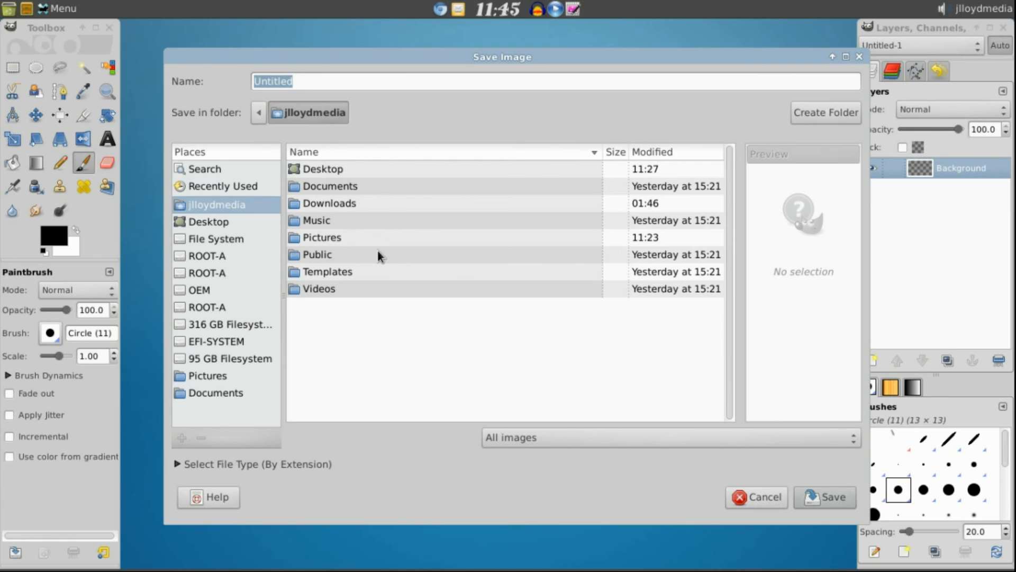
pyautogui.click(321, 237)
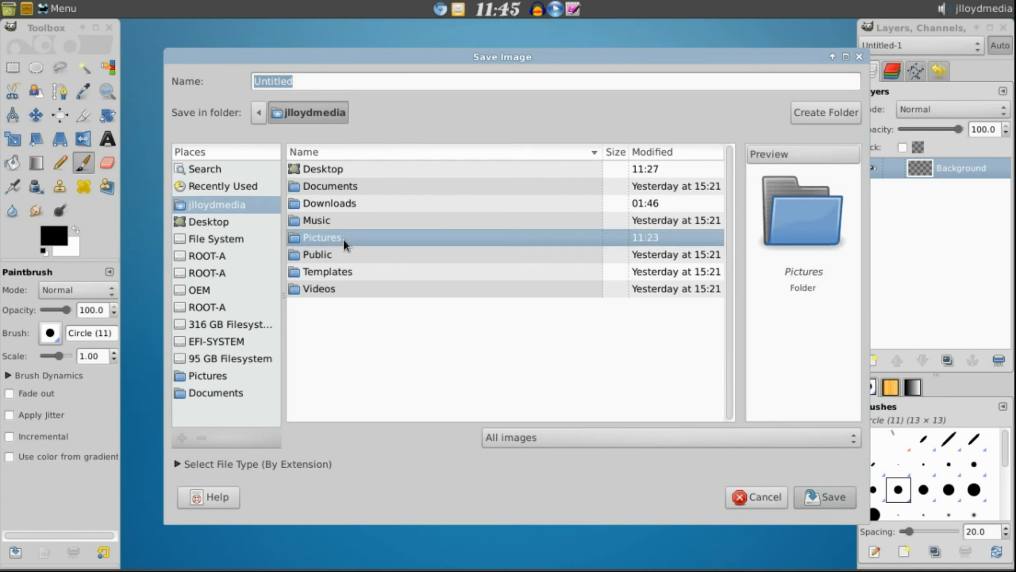
pyautogui.doubleClick(322, 236)
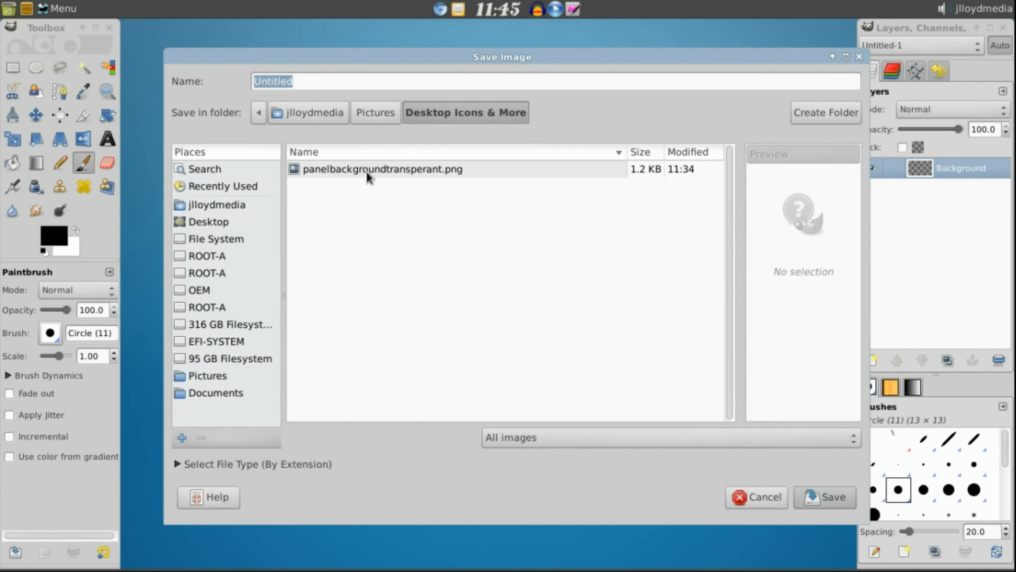
# Save the image as panelbackgroundtransperant.png, replacing the existing file.
pyautogui.click(382, 169)
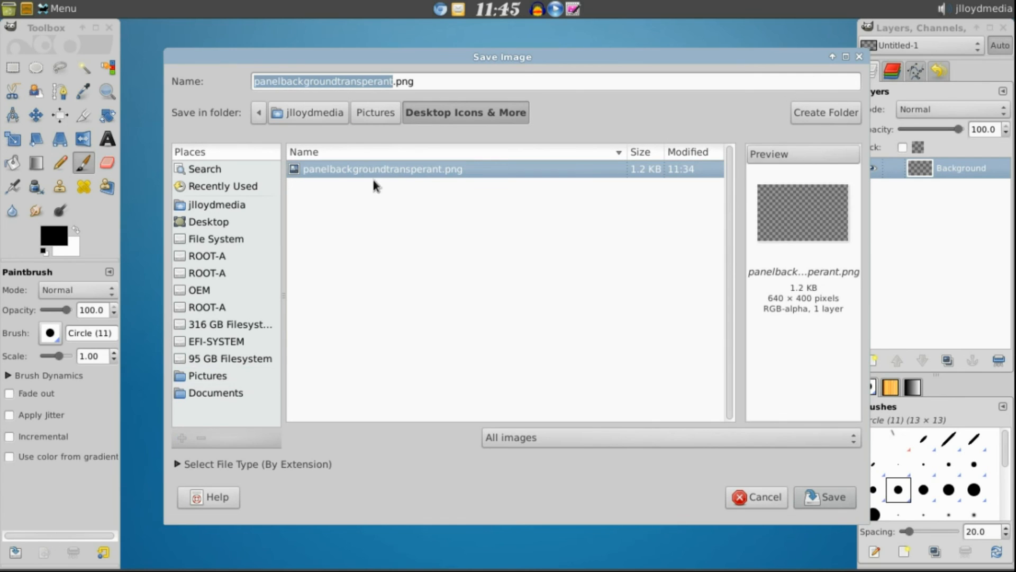
pyautogui.click(832, 496)
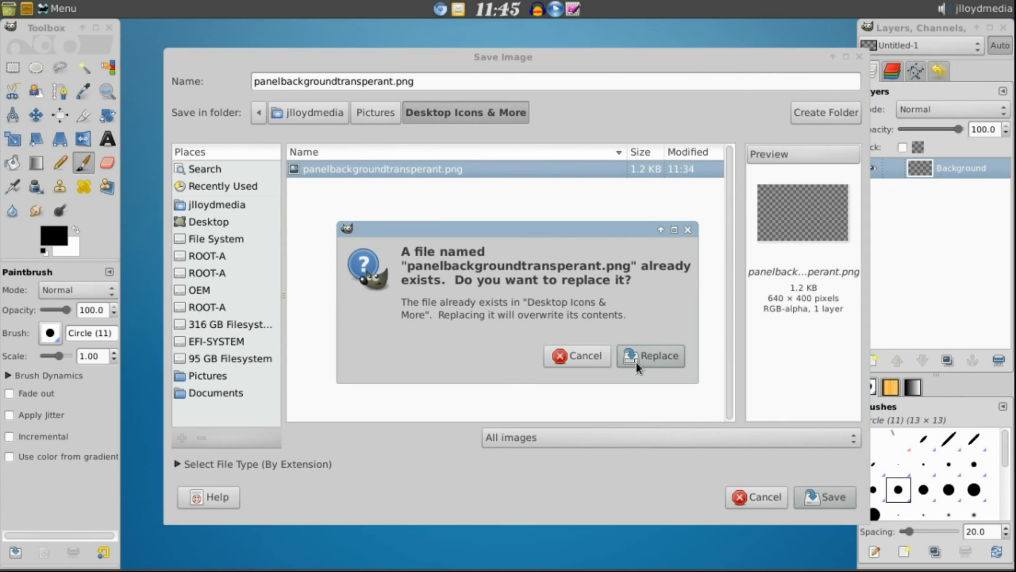
pyautogui.click(650, 356)
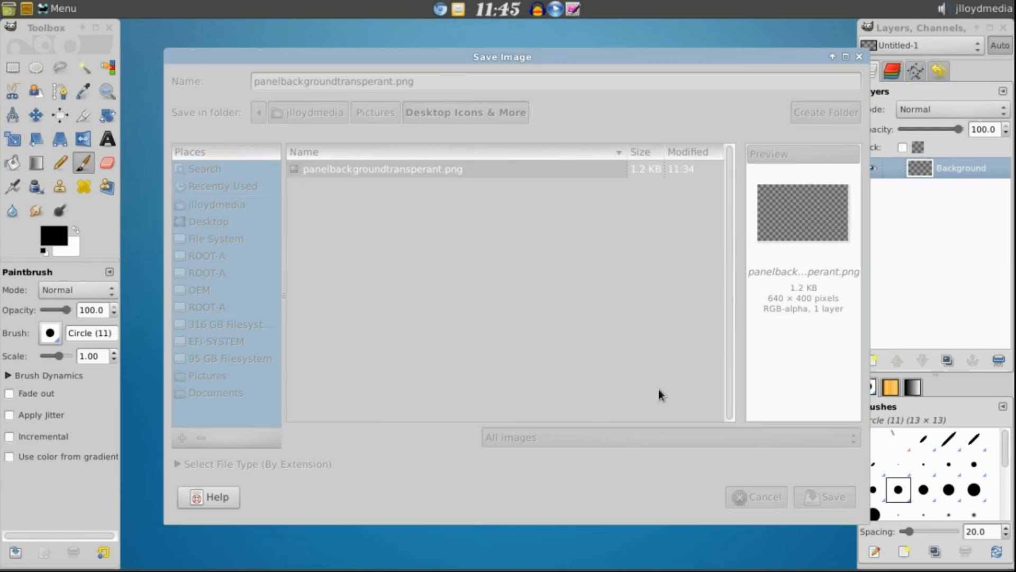
pyautogui.click(832, 496)
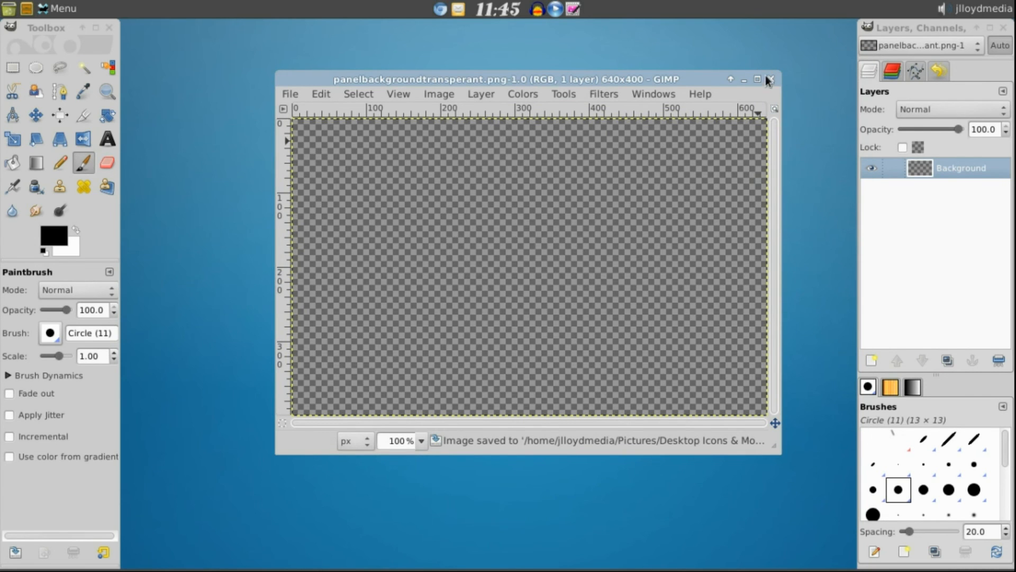
# Close GIMP and set Panel 1's Appearance style to Background image using the transparent PNG.
pyautogui.click(772, 79)
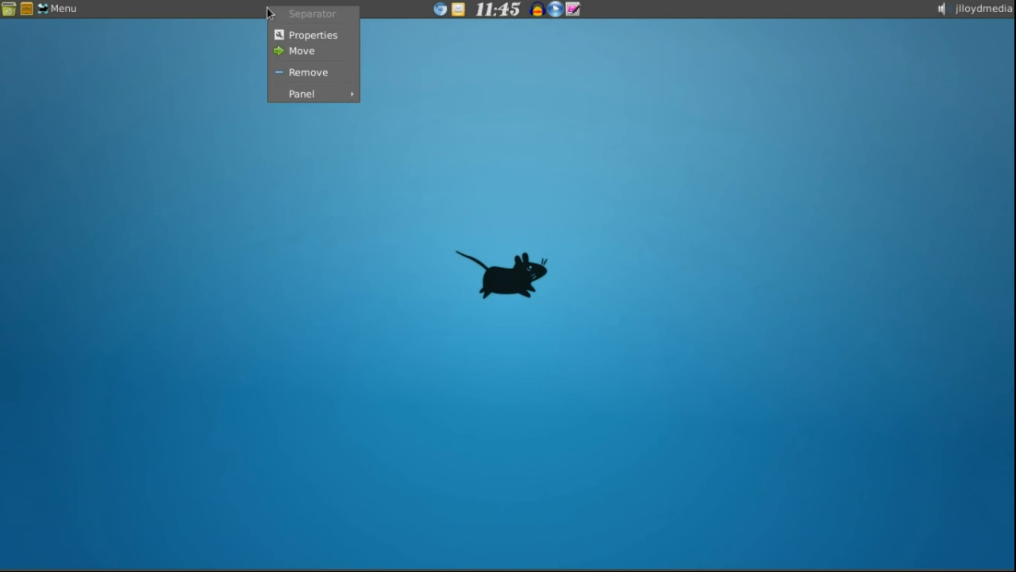
pyautogui.moveTo(316, 73)
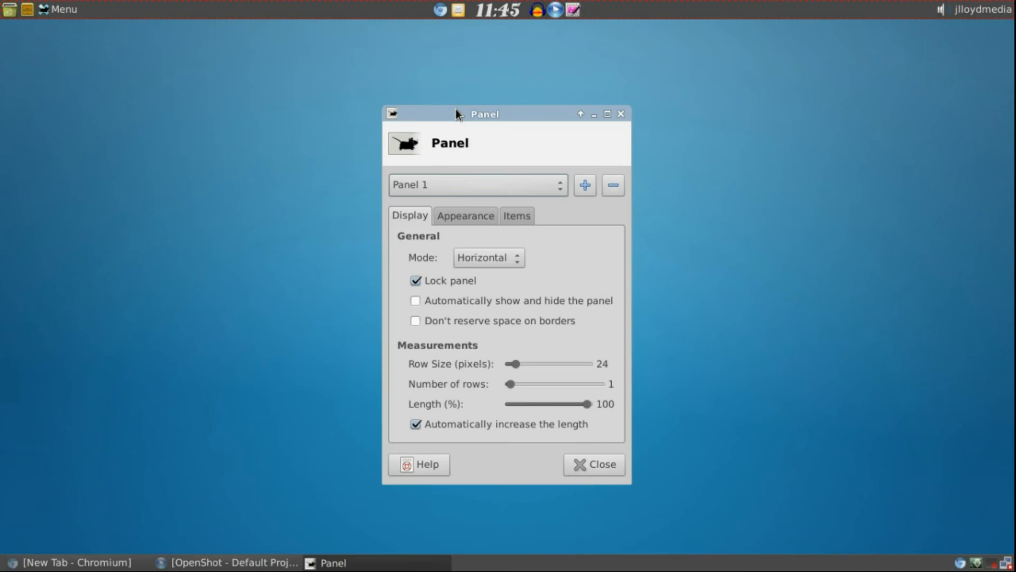
pyautogui.click(464, 215)
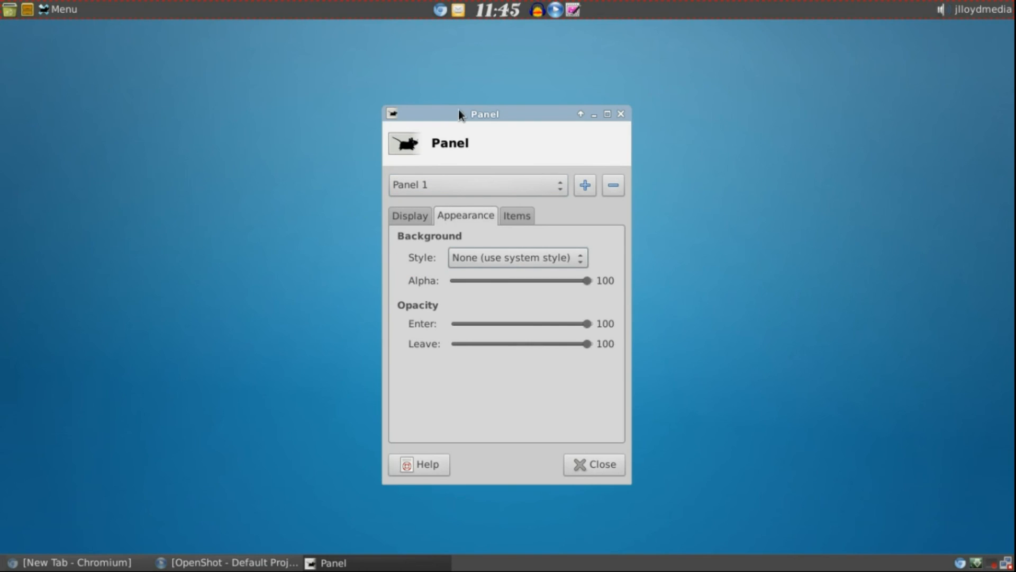
pyautogui.moveTo(461, 114); pyautogui.dragTo(345, 76)
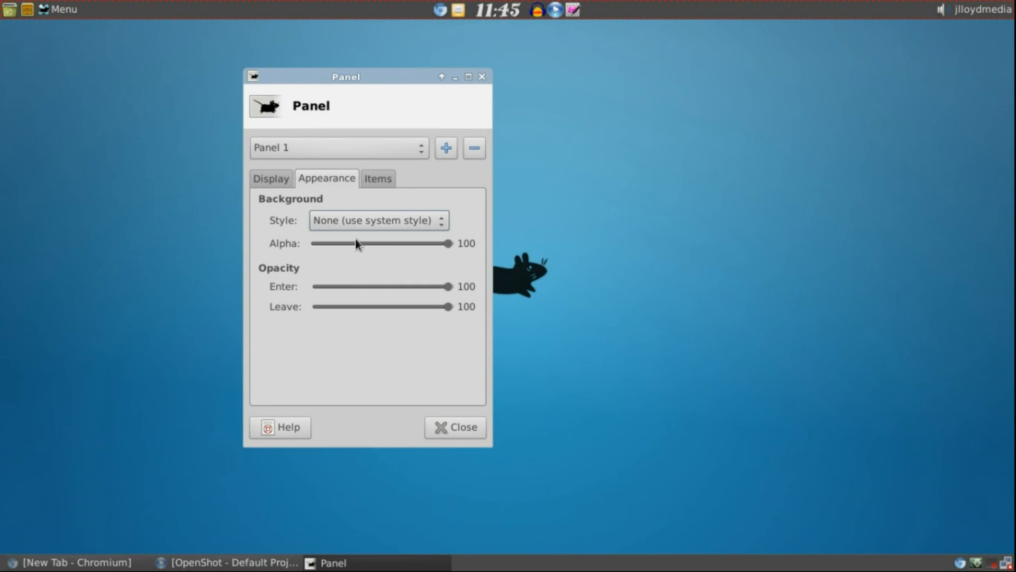
pyautogui.moveTo(340, 268)
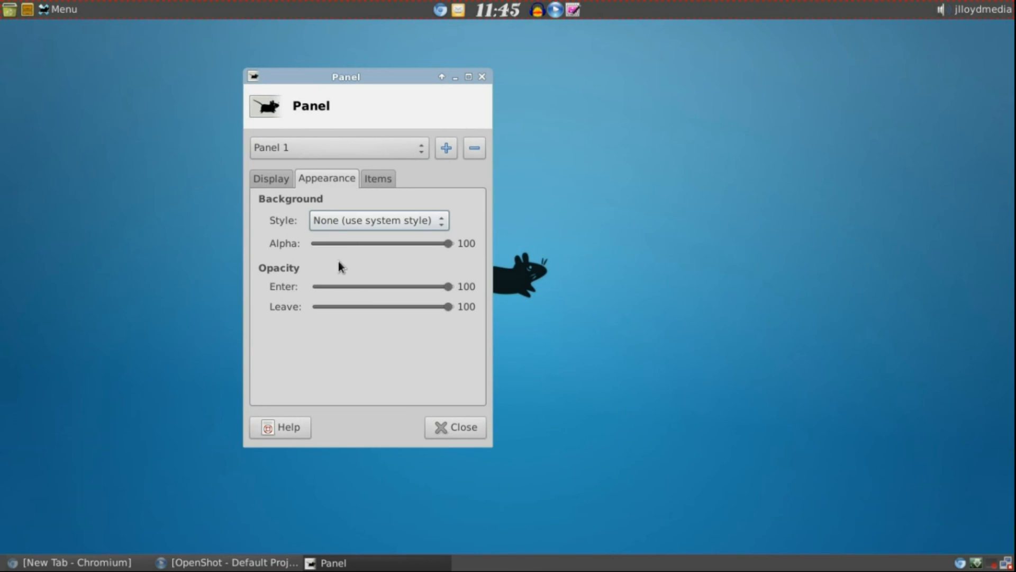
pyautogui.click(378, 220)
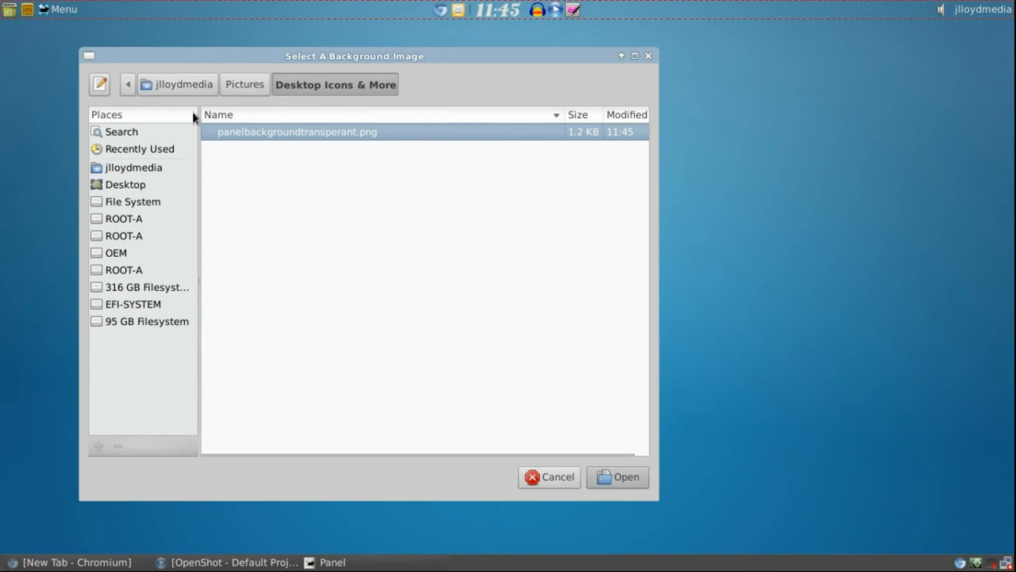
pyautogui.moveTo(572, 467)
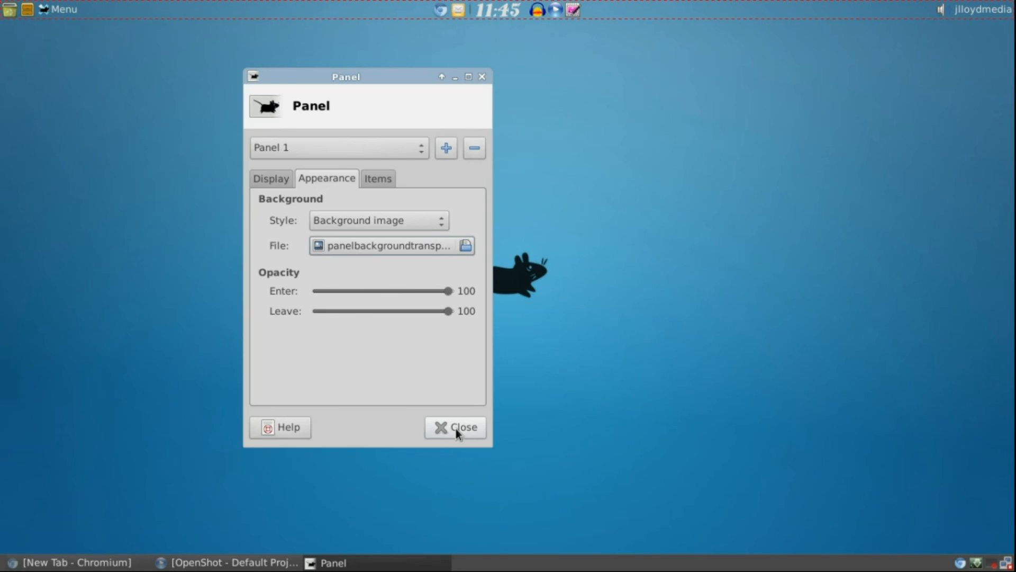
pyautogui.click(455, 427)
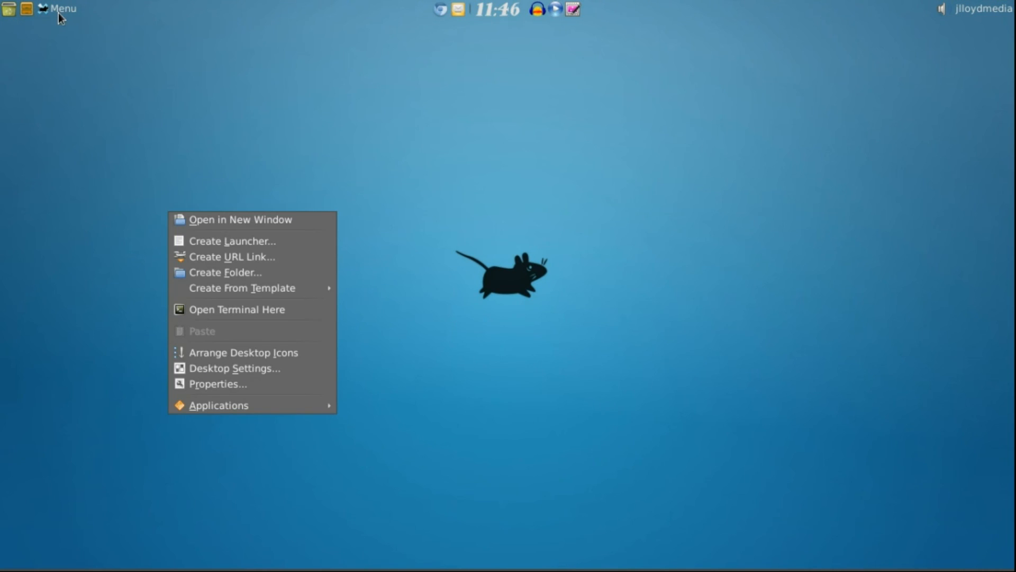
# Launch Scratch from the desktop applications list and close it again.
pyautogui.click(218, 405)
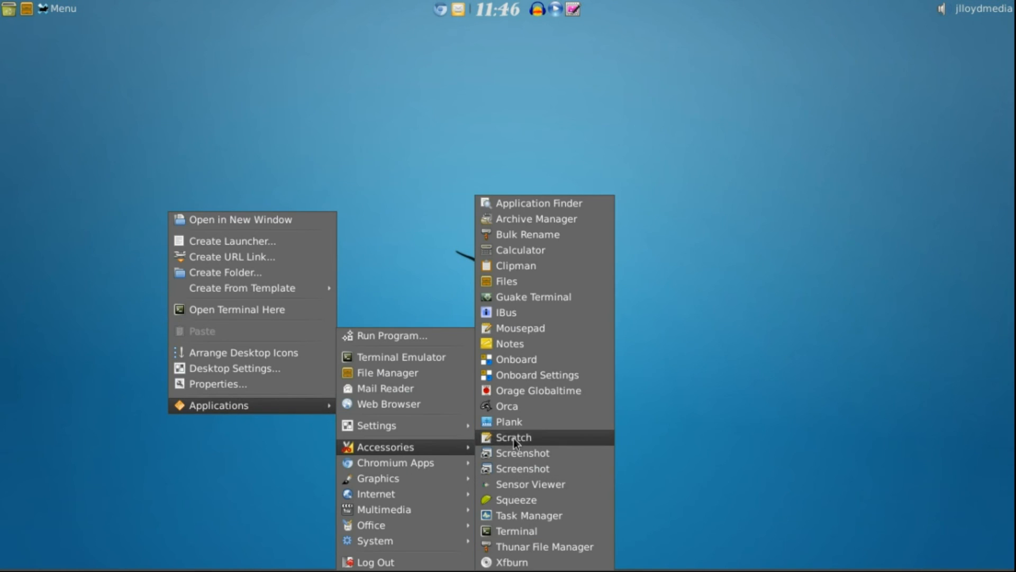
pyautogui.click(511, 435)
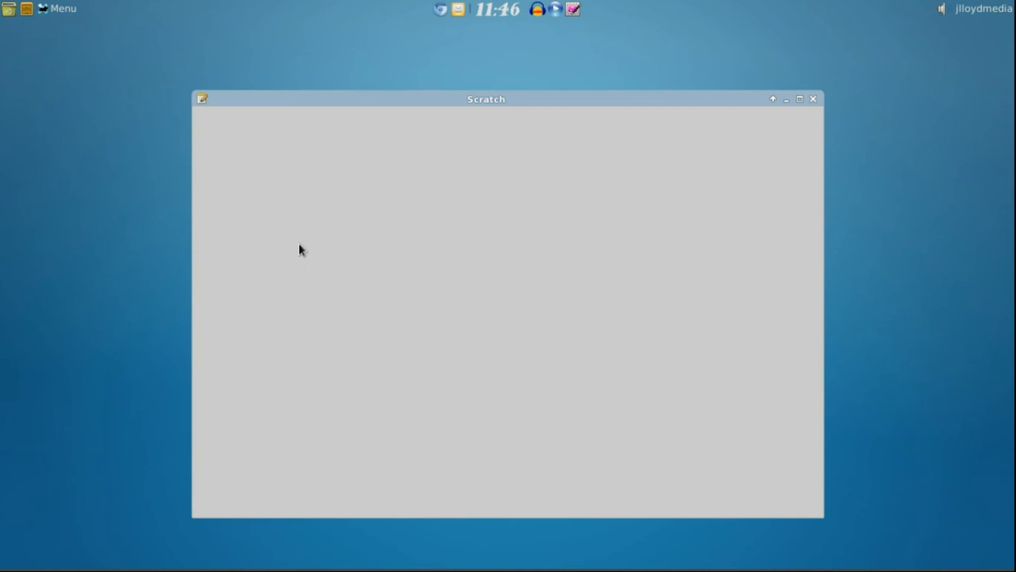
pyautogui.click(813, 99)
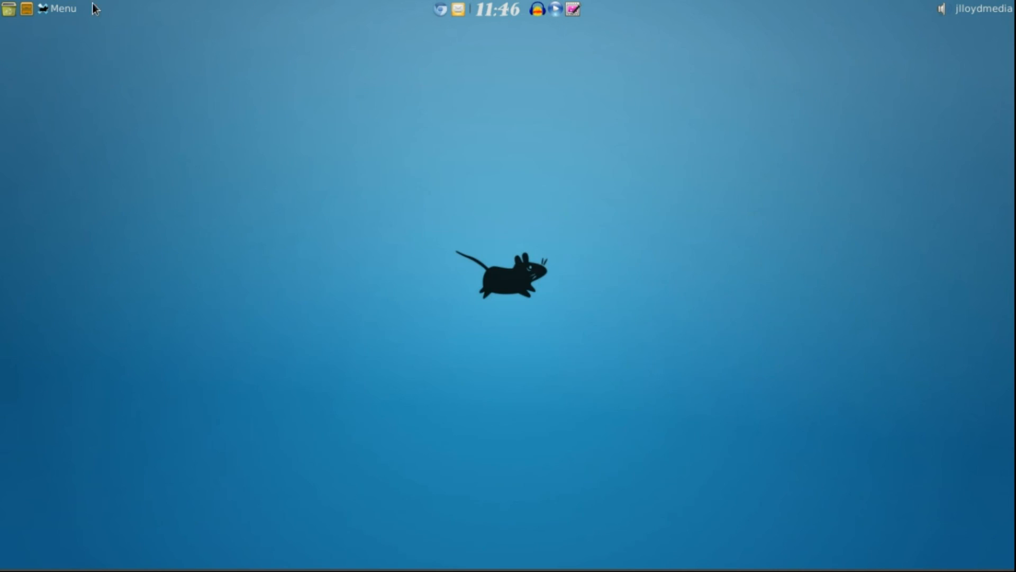
pyautogui.moveTo(360, 13)
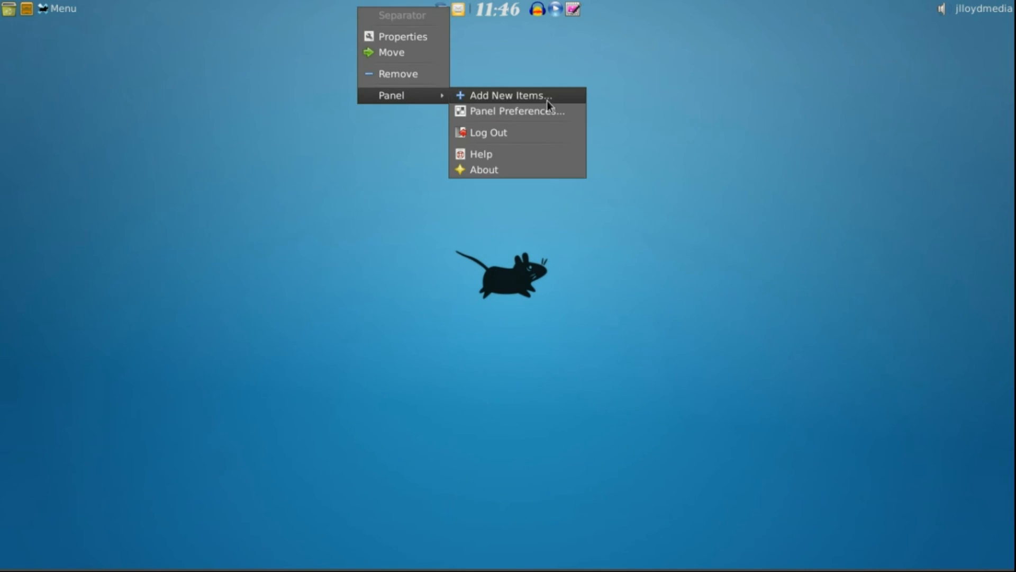
# Bring up Add New Items for the panel and the panel application menu.
pyautogui.click(517, 111)
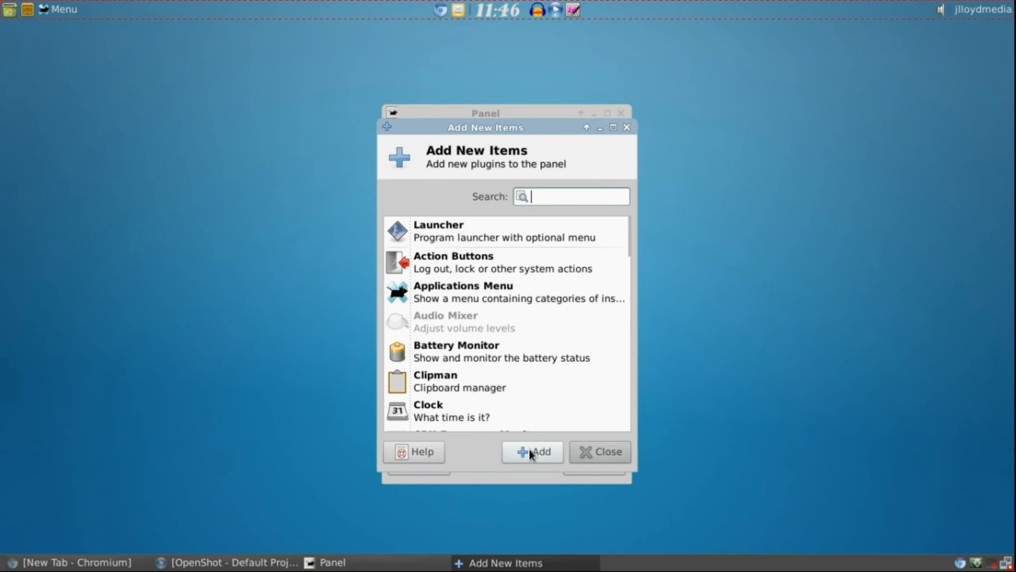
pyautogui.click(57, 9)
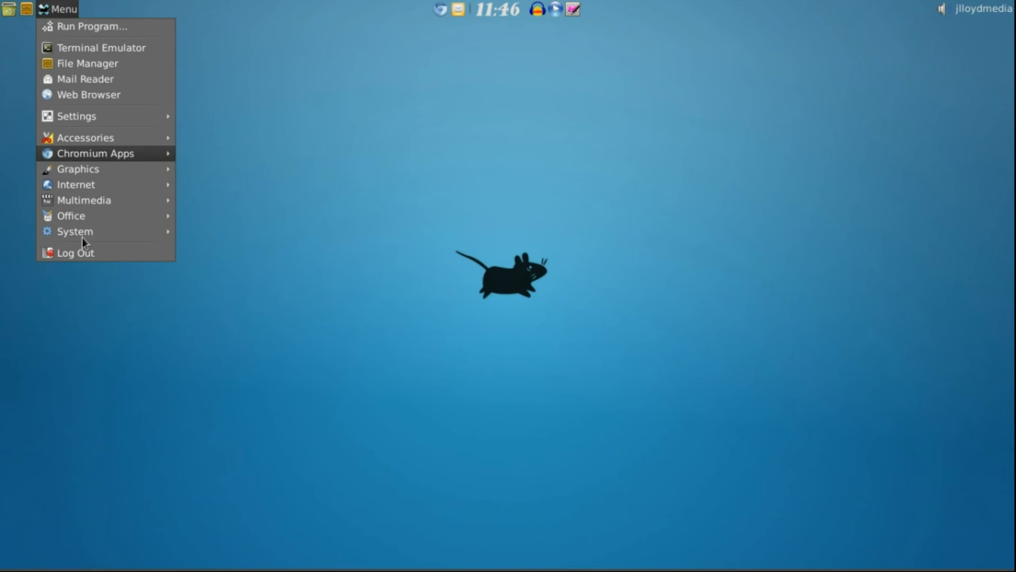
pyautogui.moveTo(77, 168)
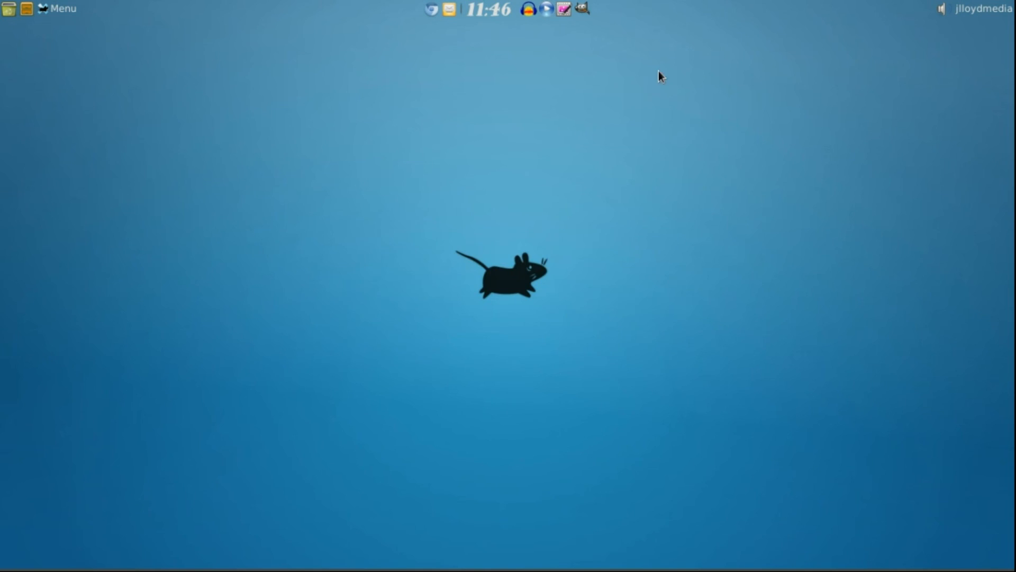
# Check the right-click options of a top-panel item and dismiss them.
pyautogui.rightClick(321, 12)
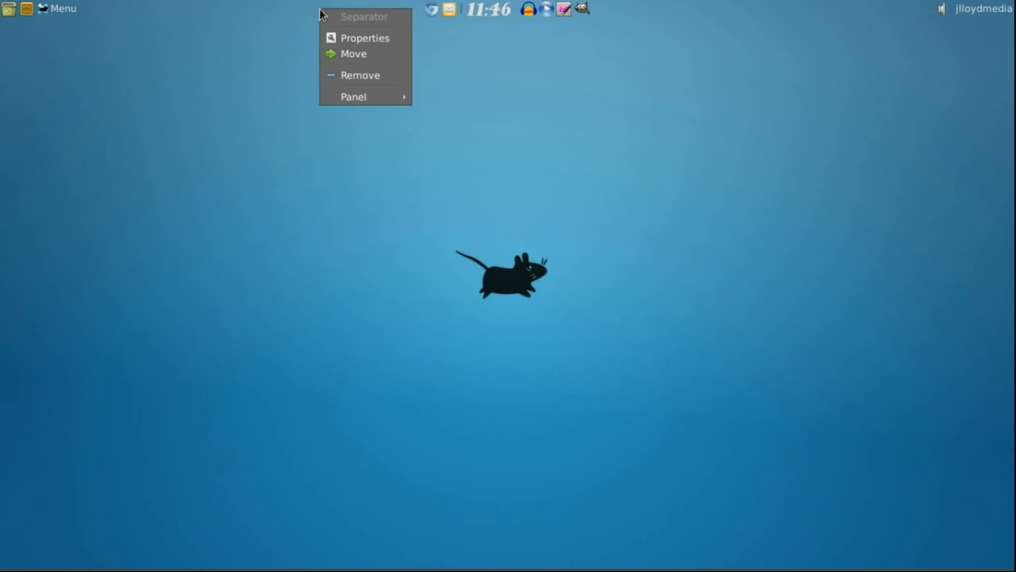
pyautogui.click(489, 119)
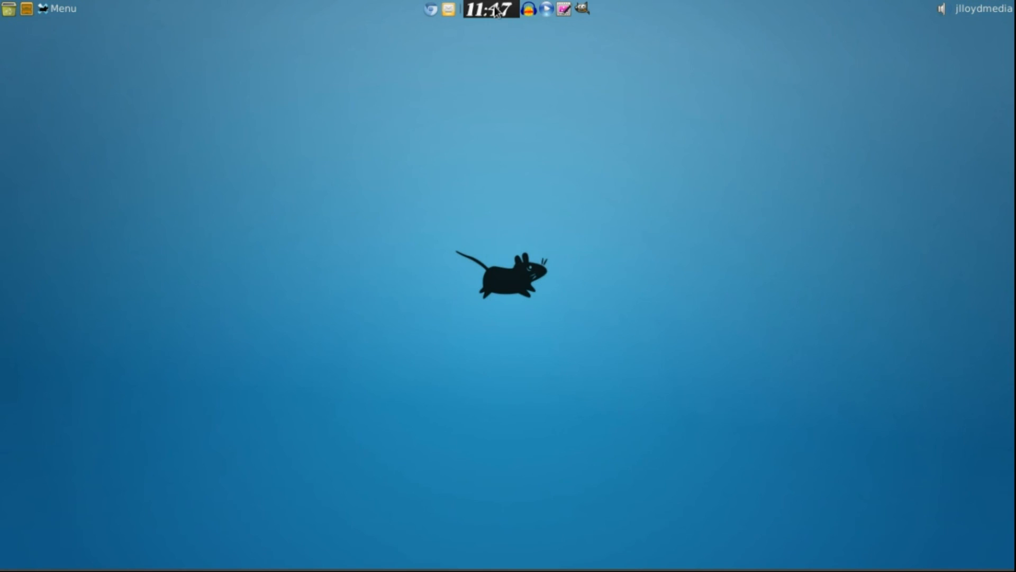
# Show Panel 1's Items list in Panel Preferences, briefly viewing the Add New Items catalog.
pyautogui.rightClick(489, 10)
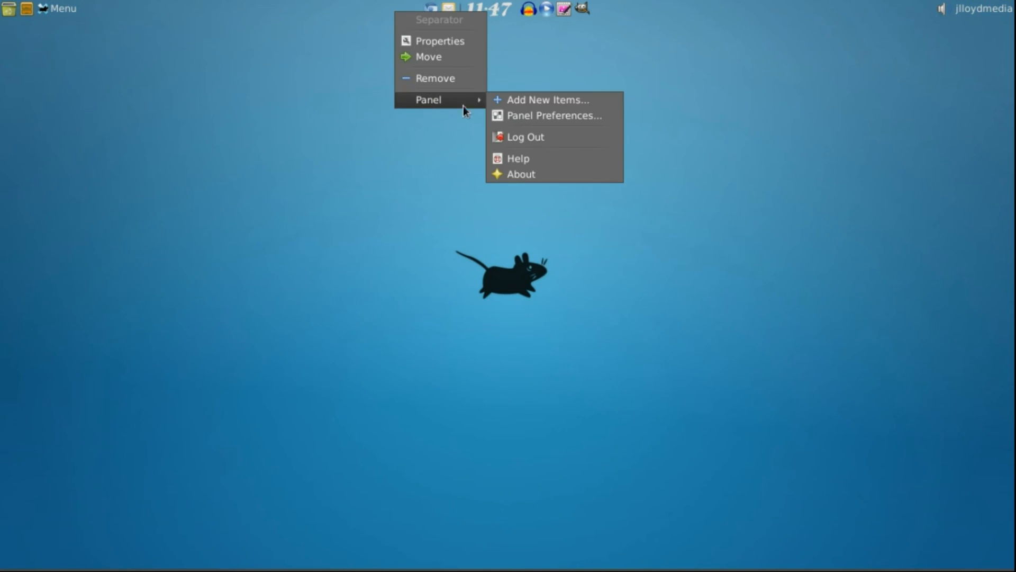
pyautogui.click(553, 116)
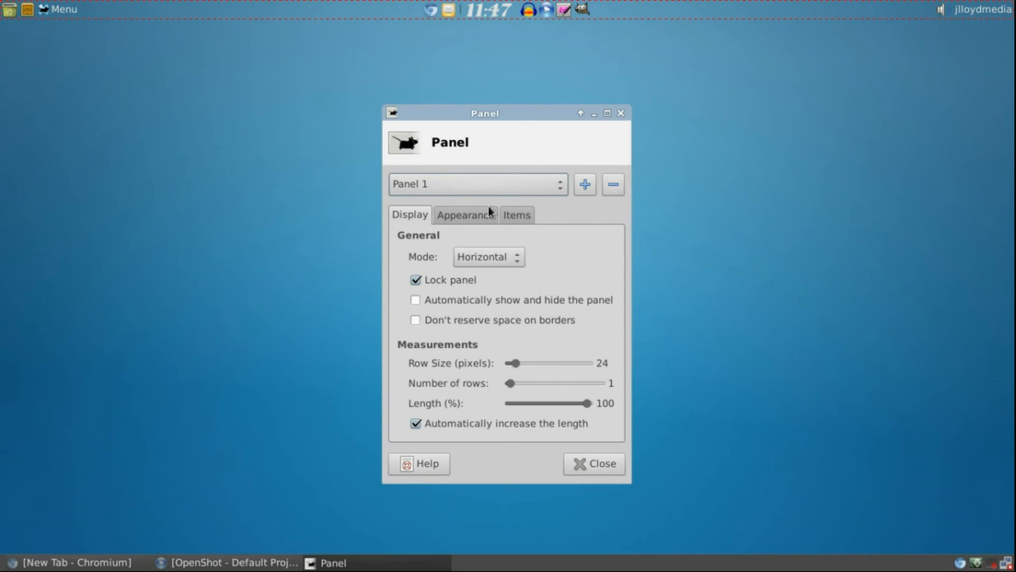
pyautogui.click(515, 215)
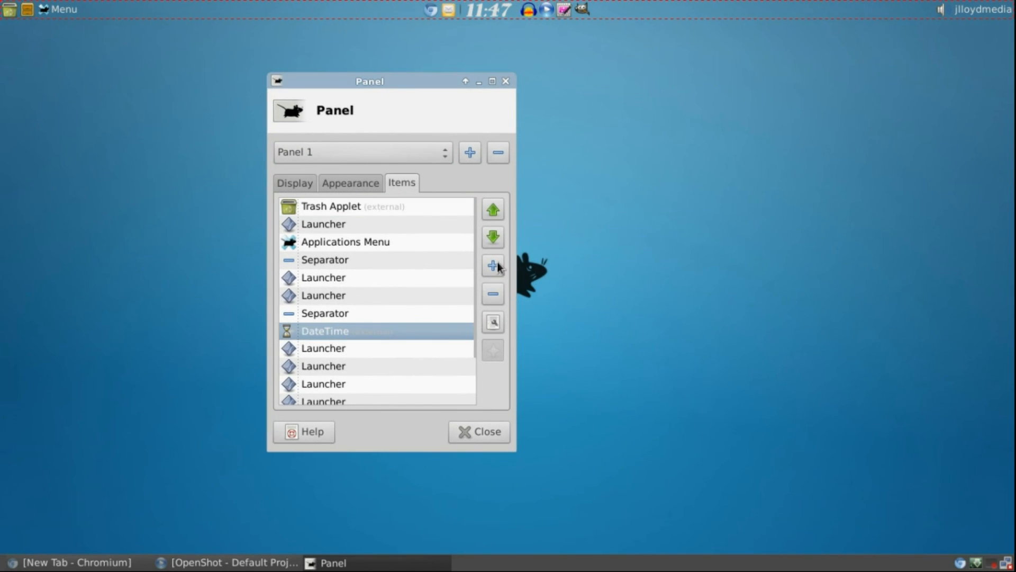
pyautogui.click(492, 266)
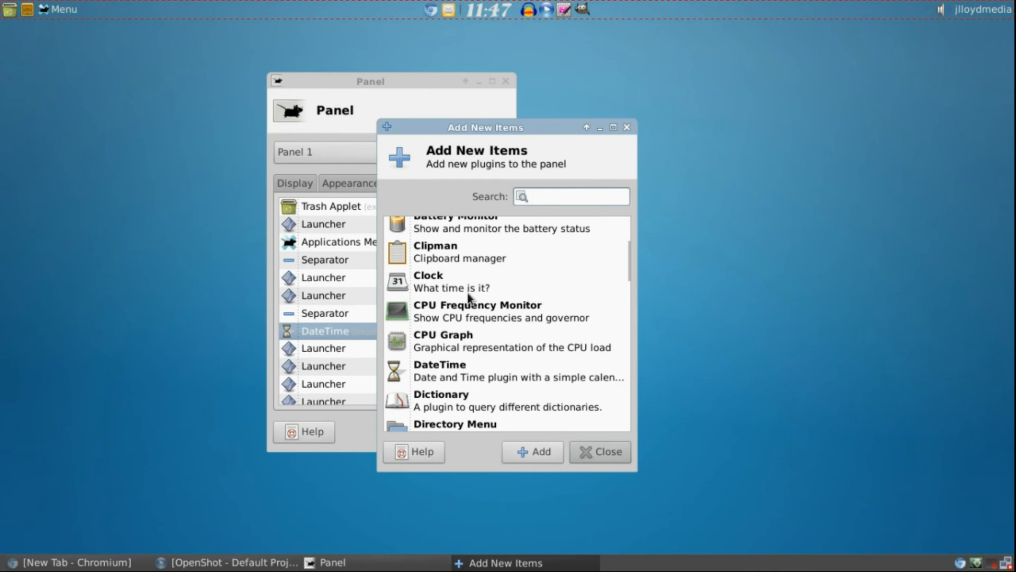
pyautogui.click(599, 450)
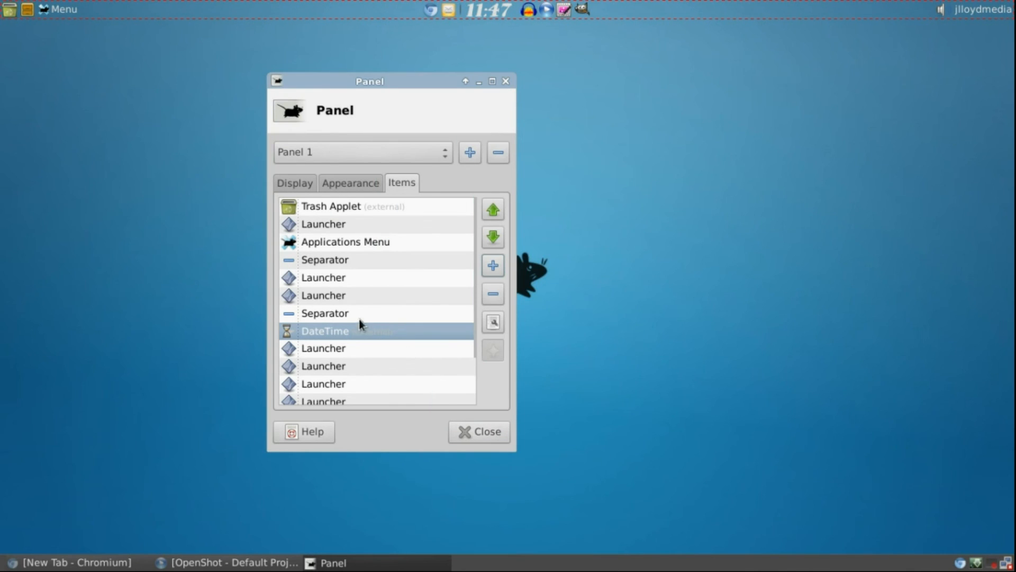
pyautogui.moveTo(492, 322)
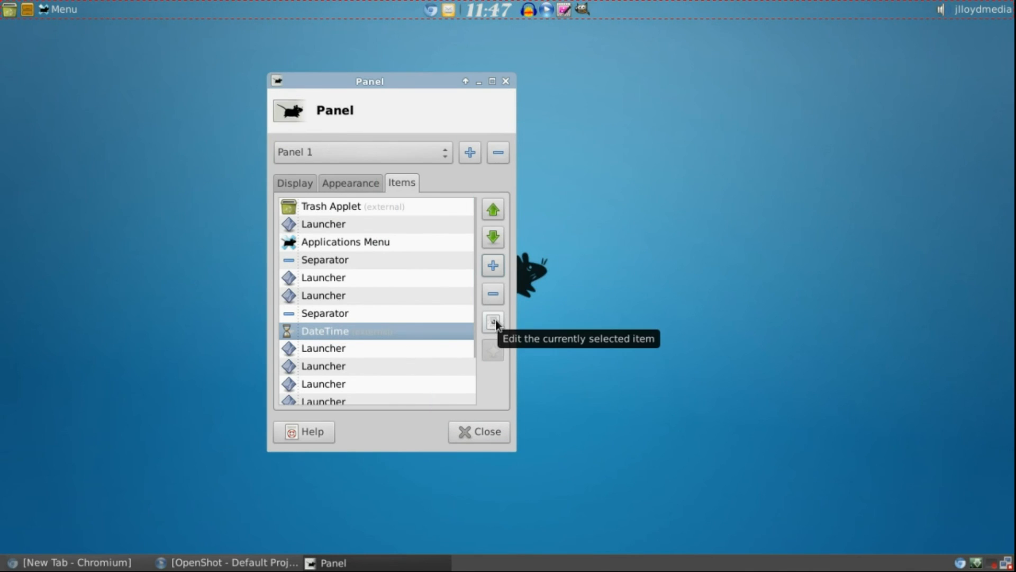
# Edit the DateTime clock item and bring up its time font chooser.
pyautogui.click(492, 321)
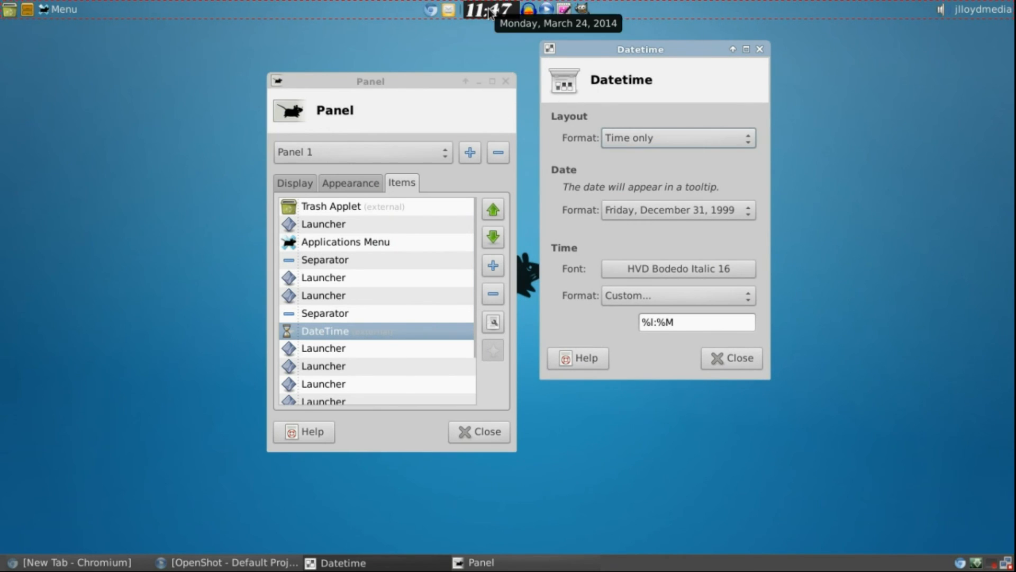
pyautogui.click(486, 10)
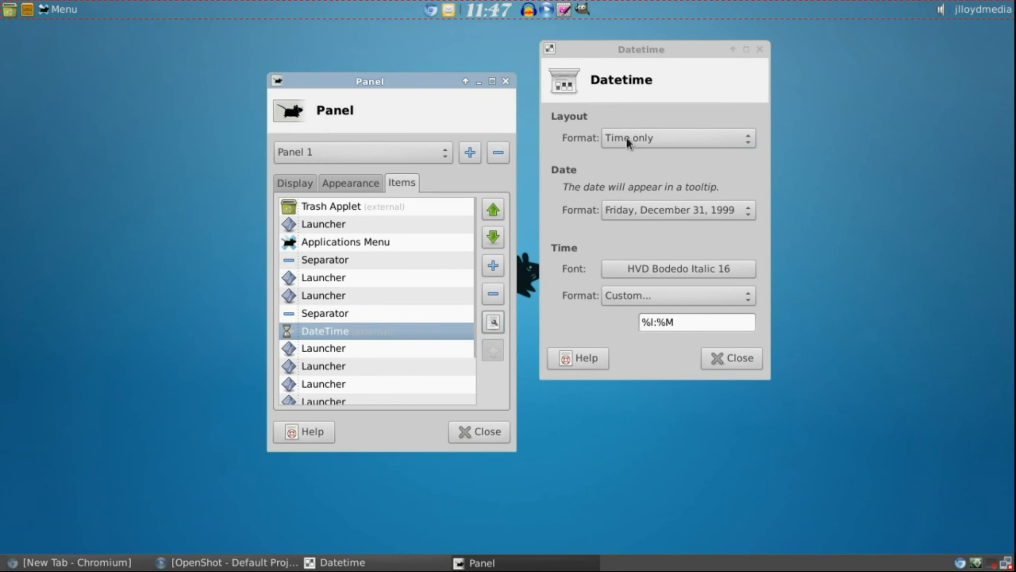
pyautogui.moveTo(693, 167)
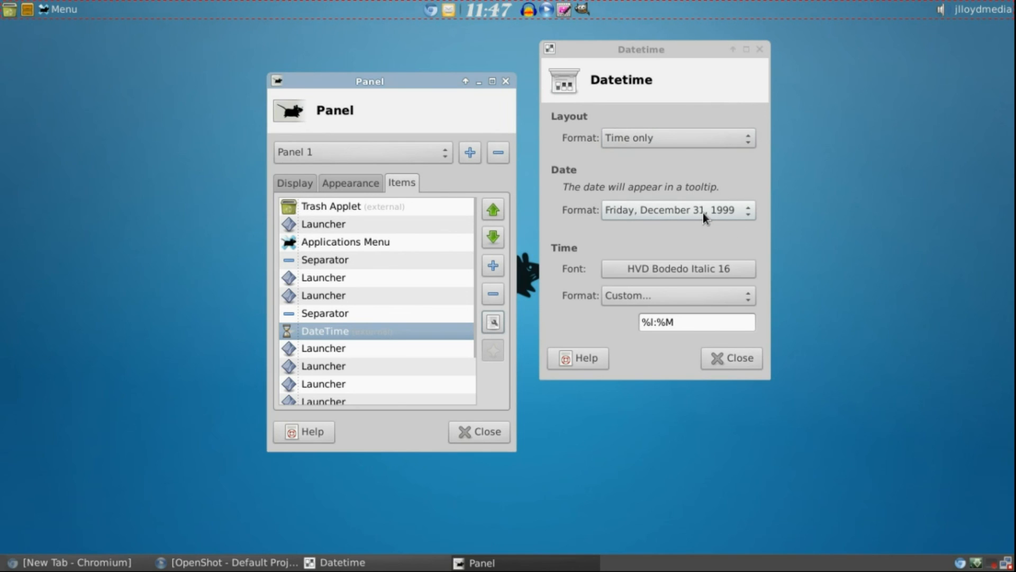
pyautogui.moveTo(661, 272)
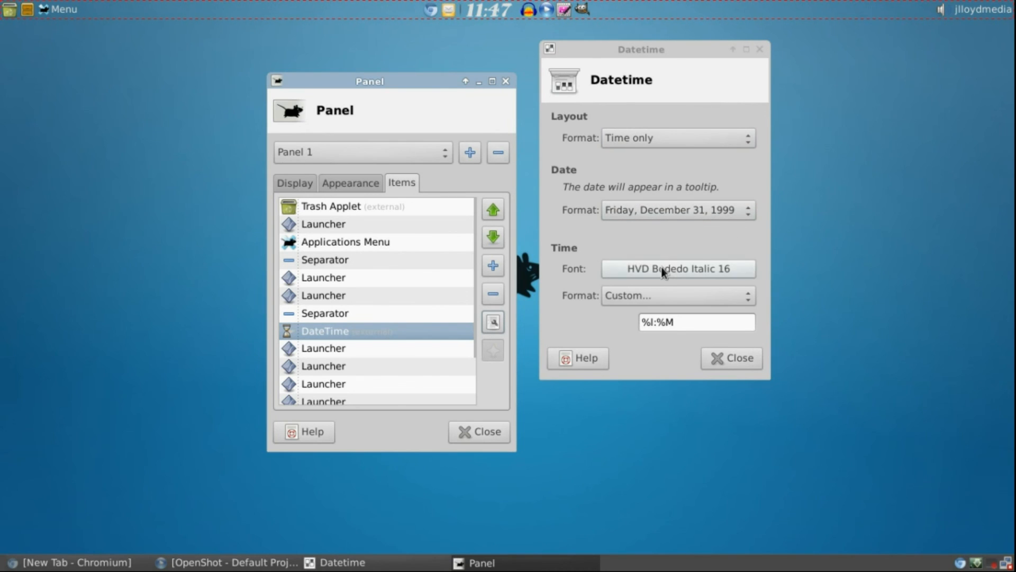
pyautogui.click(677, 267)
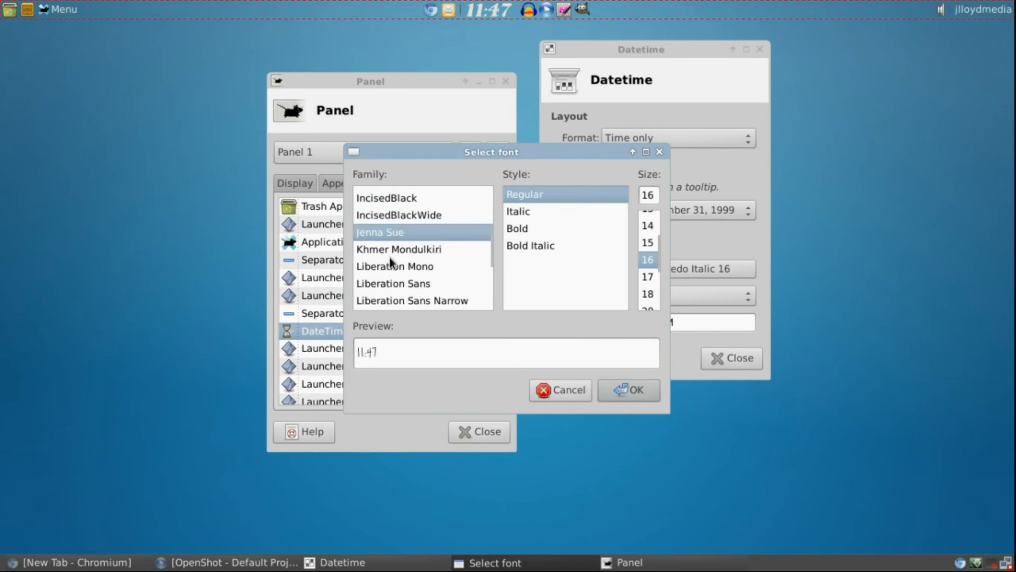
# Preview Limelight Bold for the clock, then cancel to keep HVD Bodedo Italic 16.
pyautogui.click(383, 289)
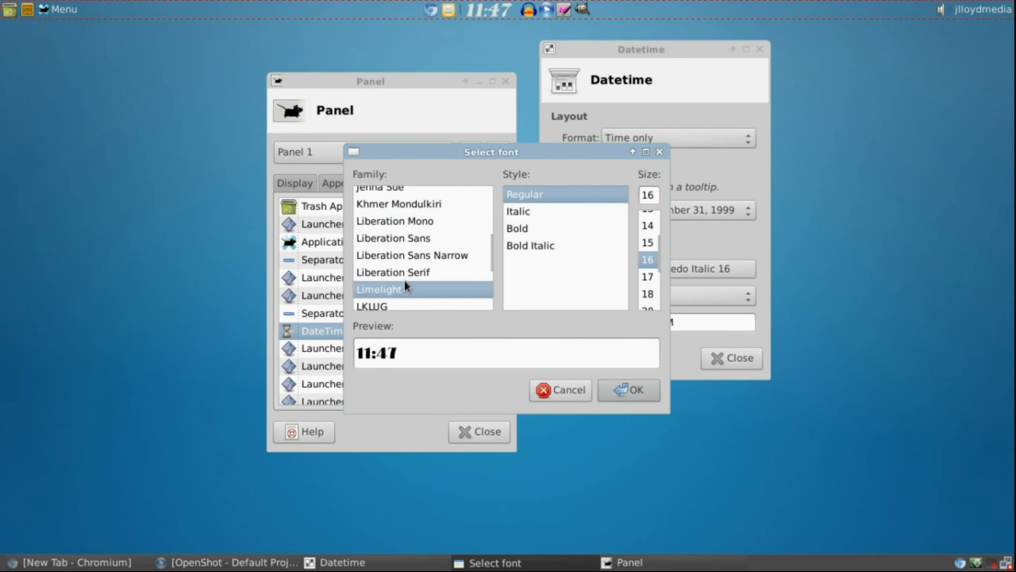
pyautogui.click(517, 228)
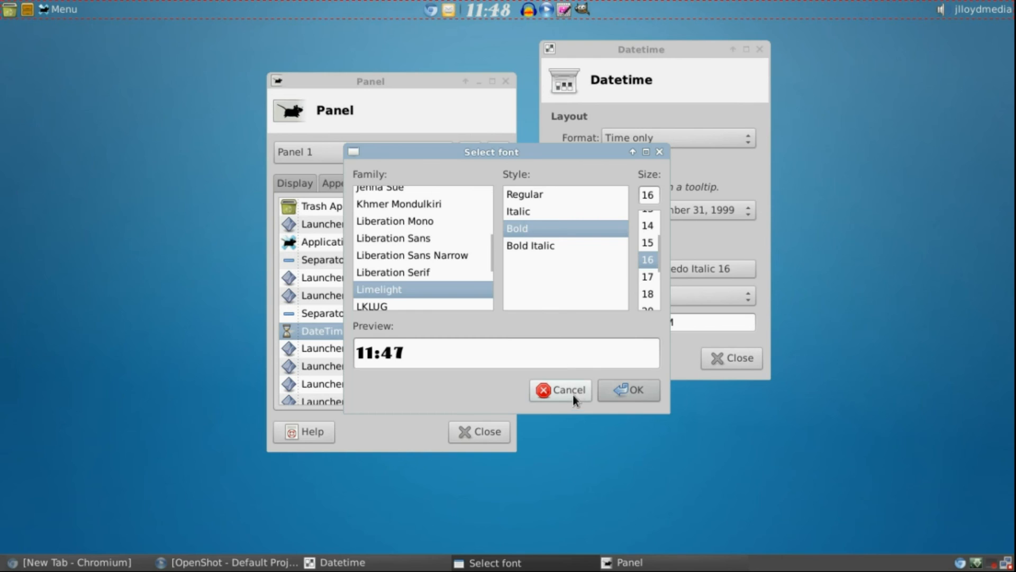
pyautogui.click(560, 389)
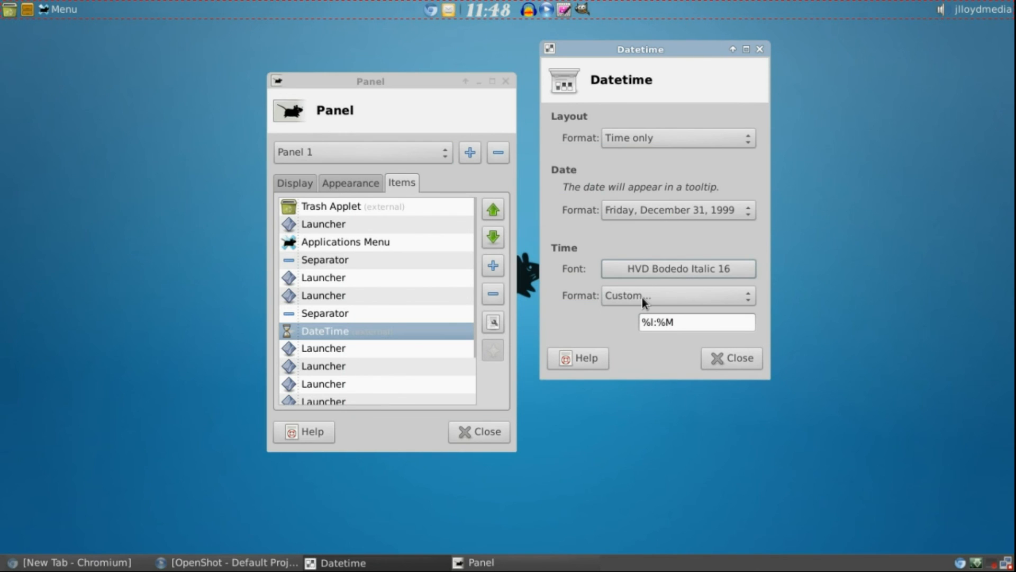
# Close the DateTime clock settings dialog.
pyautogui.click(678, 296)
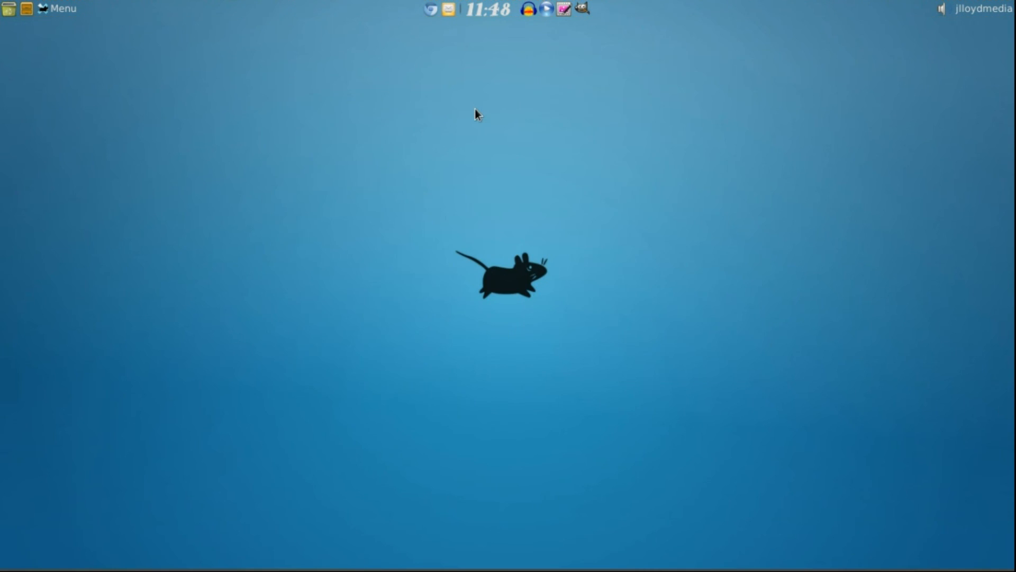
pyautogui.moveTo(228, 181)
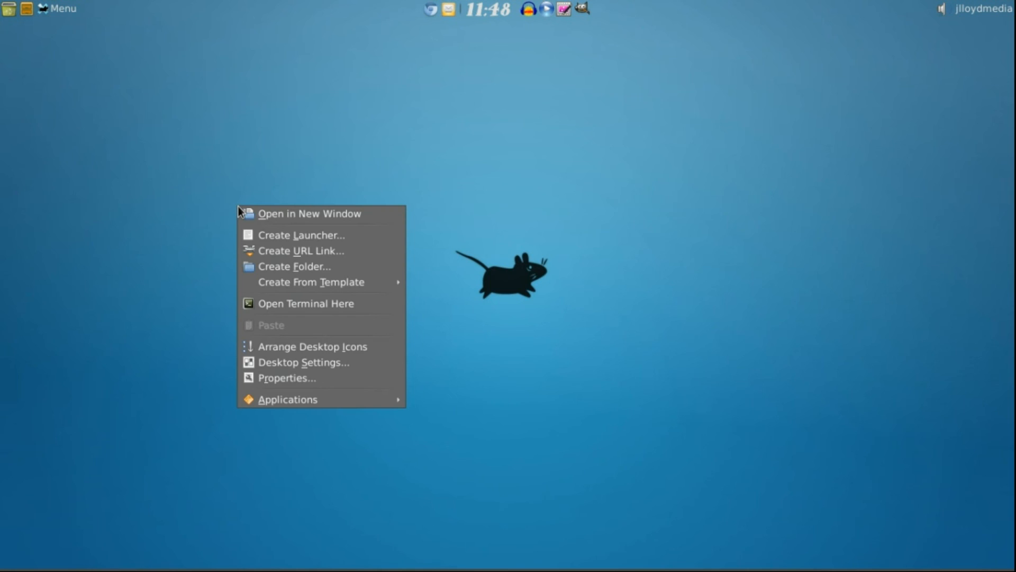
pyautogui.moveTo(342, 367)
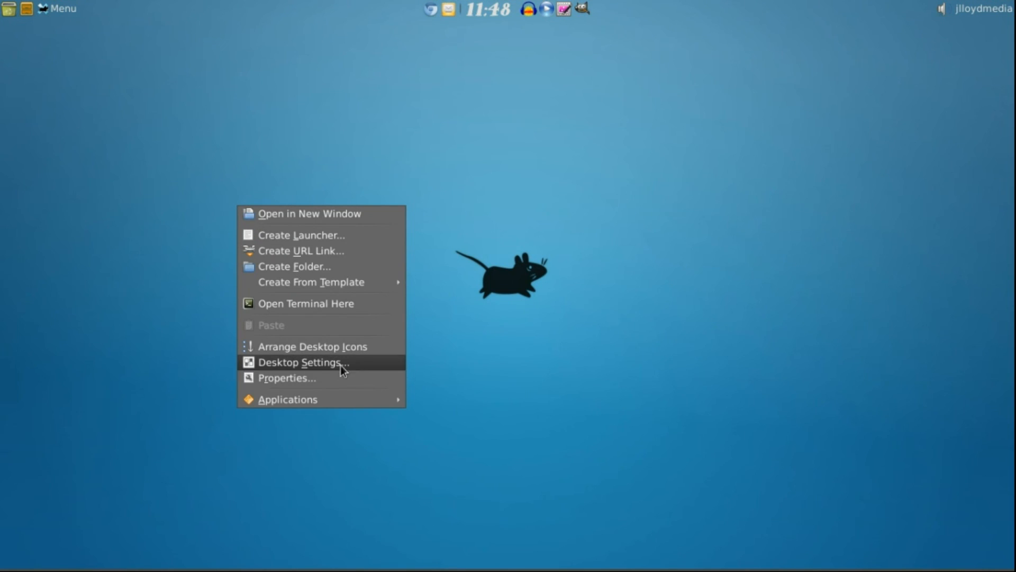